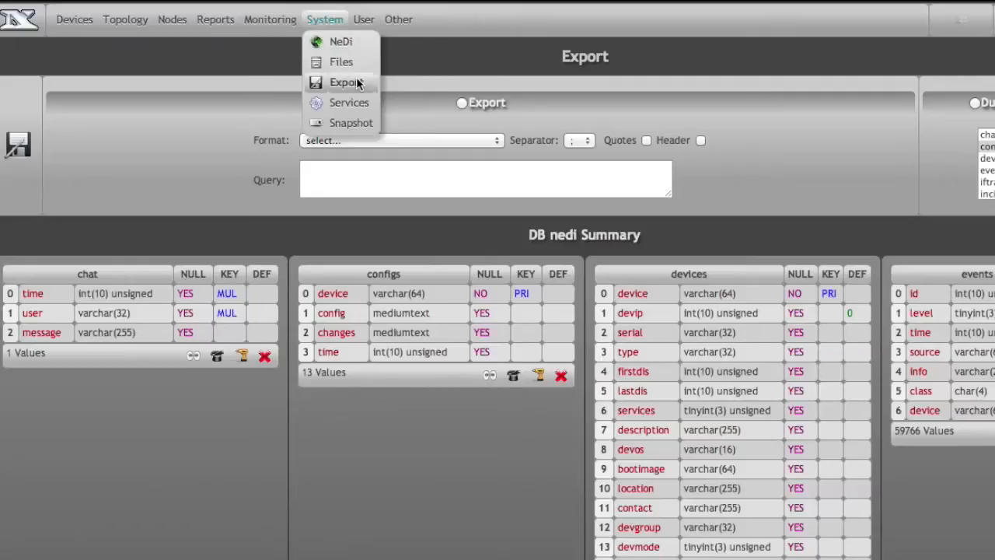
- Show the System Export page scrolled to the DB nedi Summary of table definitions
left_click(345, 80)
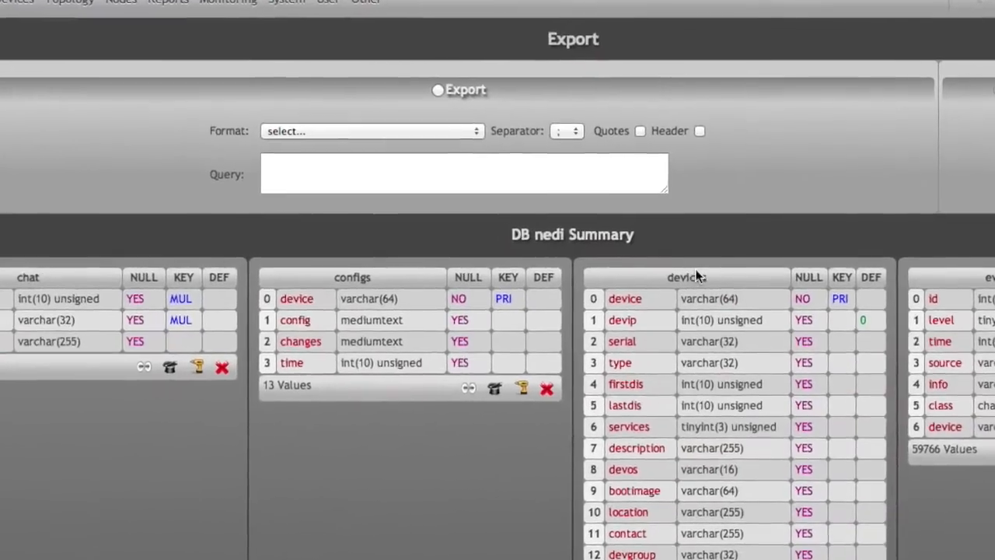
scroll("down", 3)
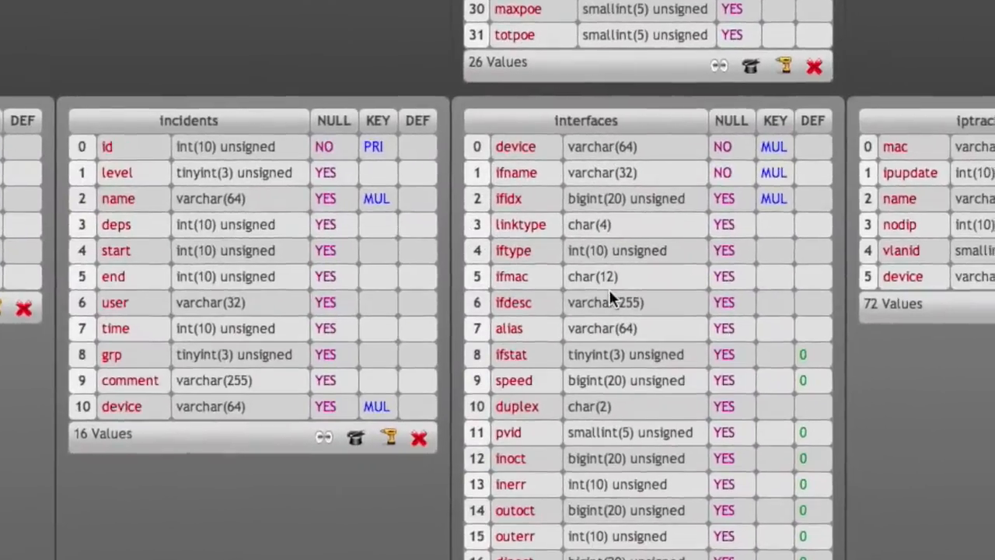
scroll("down", 3)
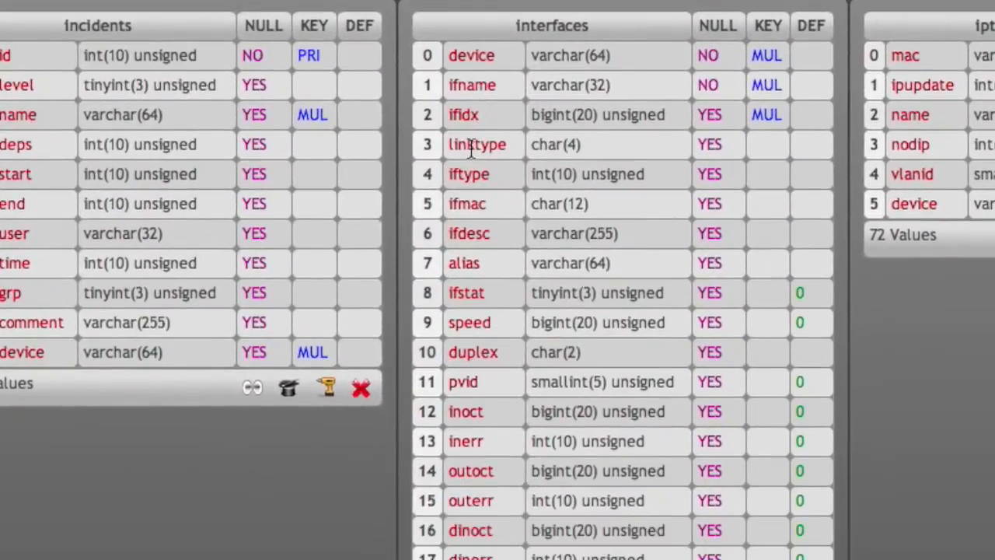
mouse_move(464, 140)
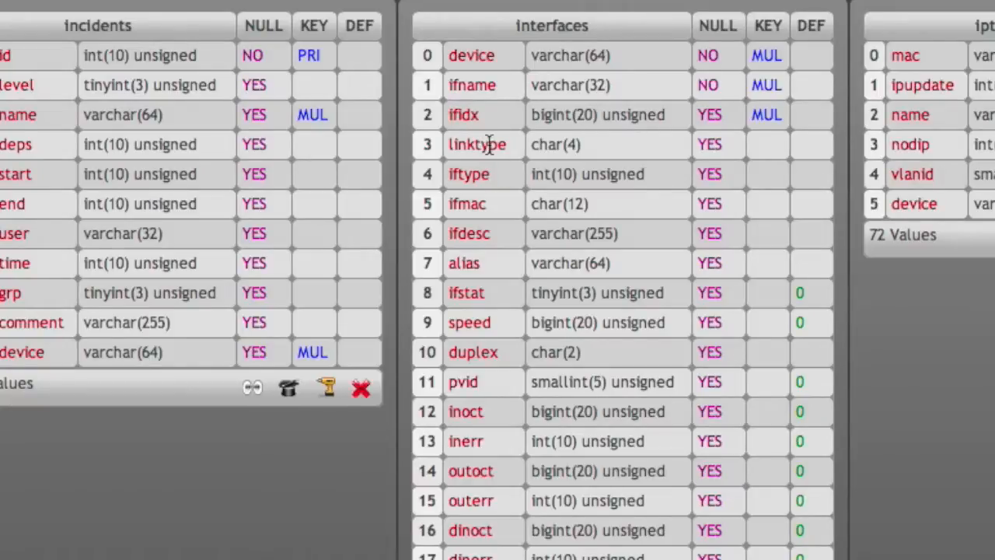
mouse_move(489, 159)
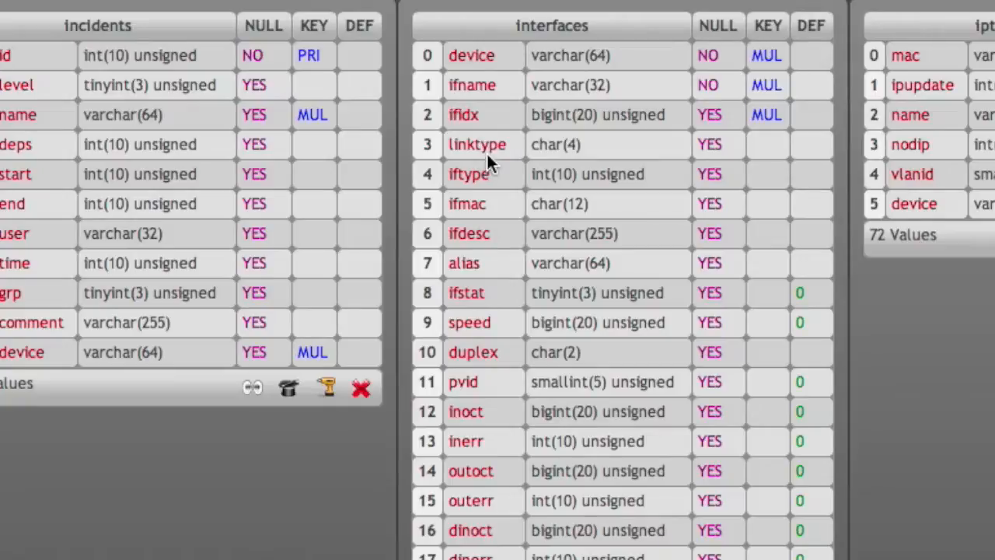
mouse_move(479, 159)
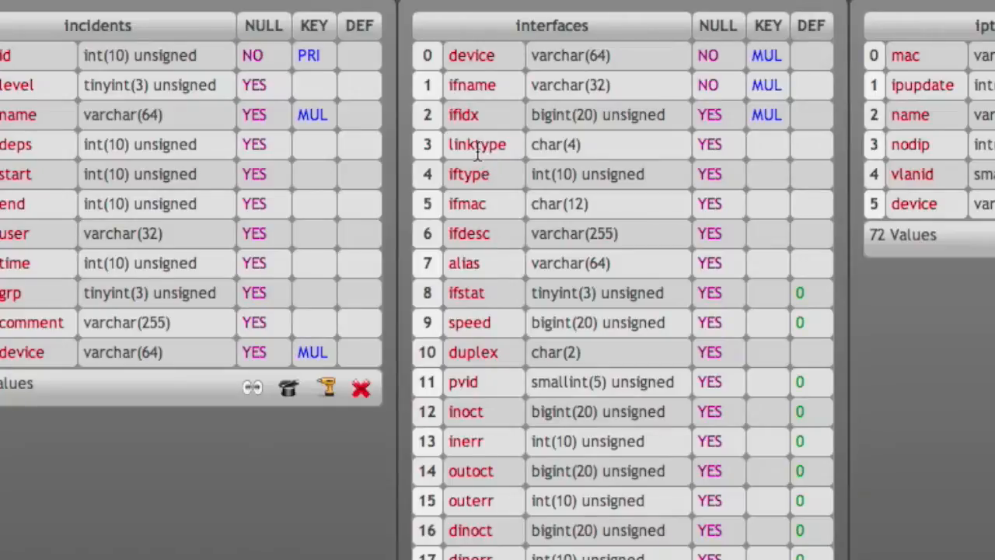
mouse_move(476, 159)
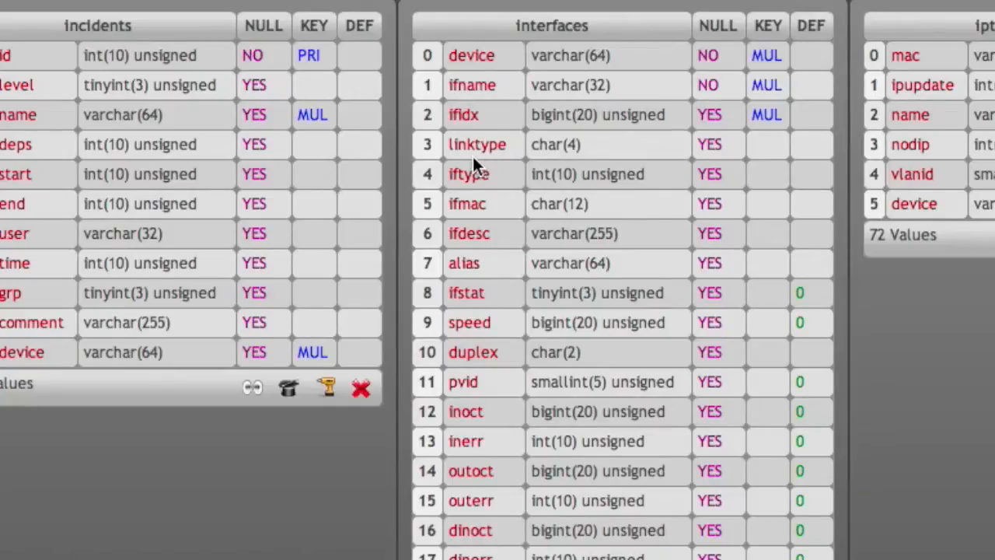
mouse_move(467, 152)
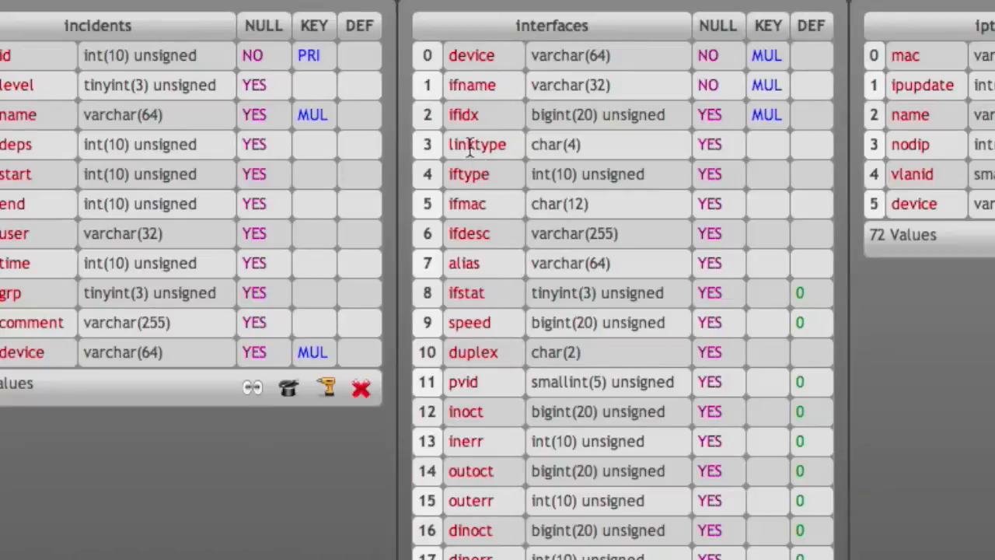
mouse_move(469, 145)
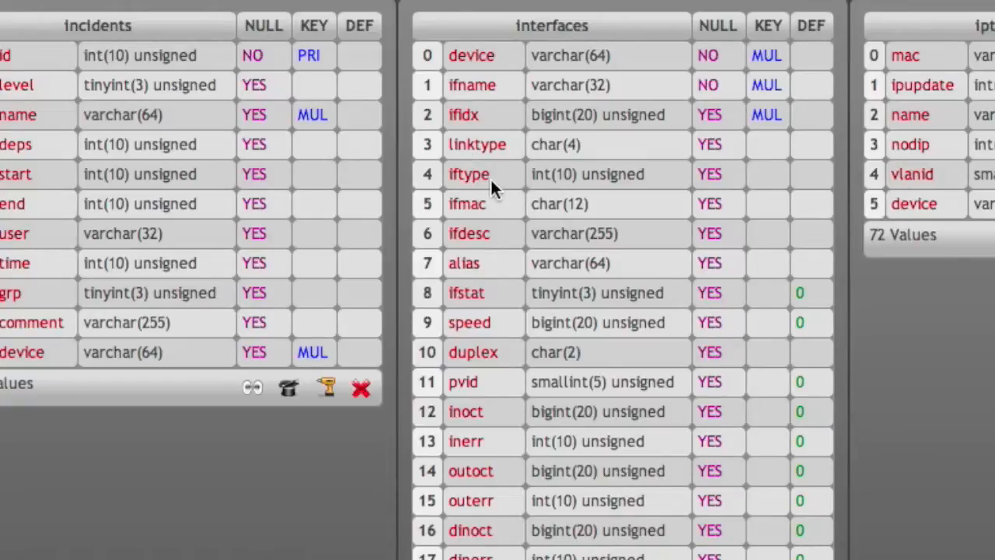
mouse_move(485, 194)
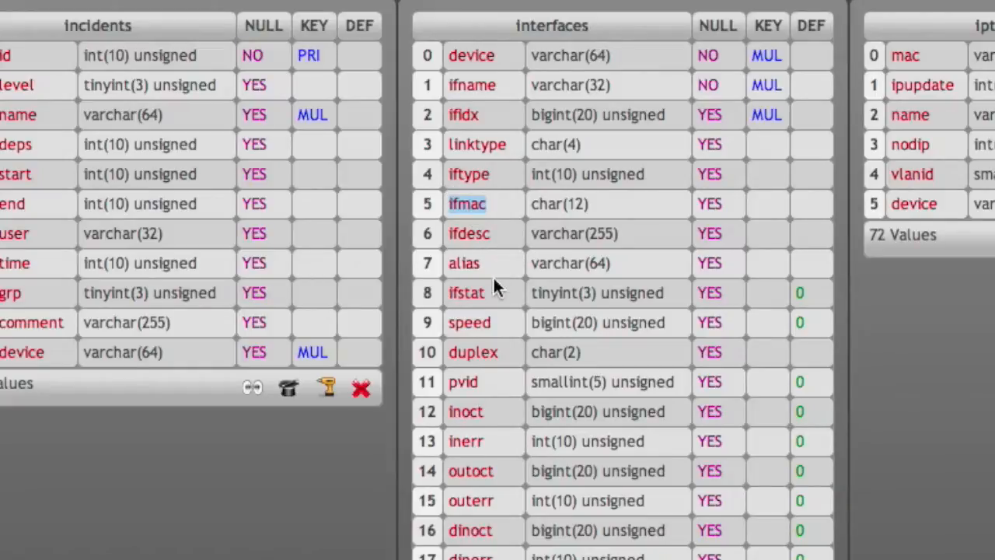
mouse_move(467, 256)
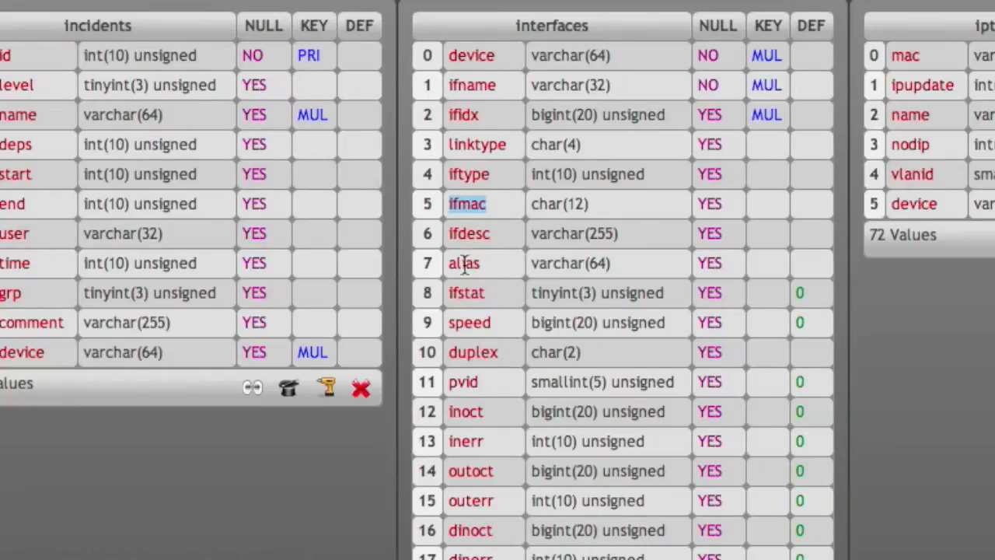
mouse_move(470, 280)
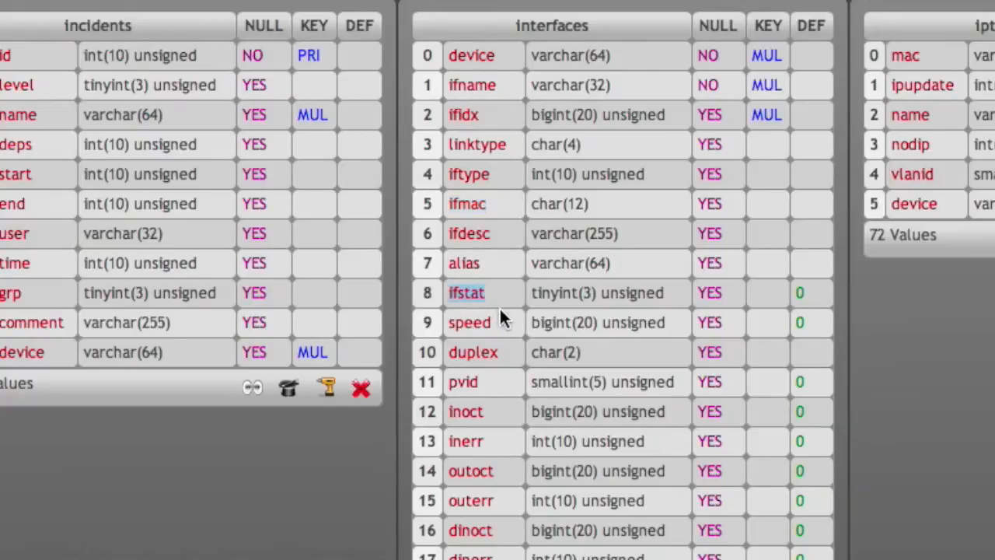
mouse_move(529, 329)
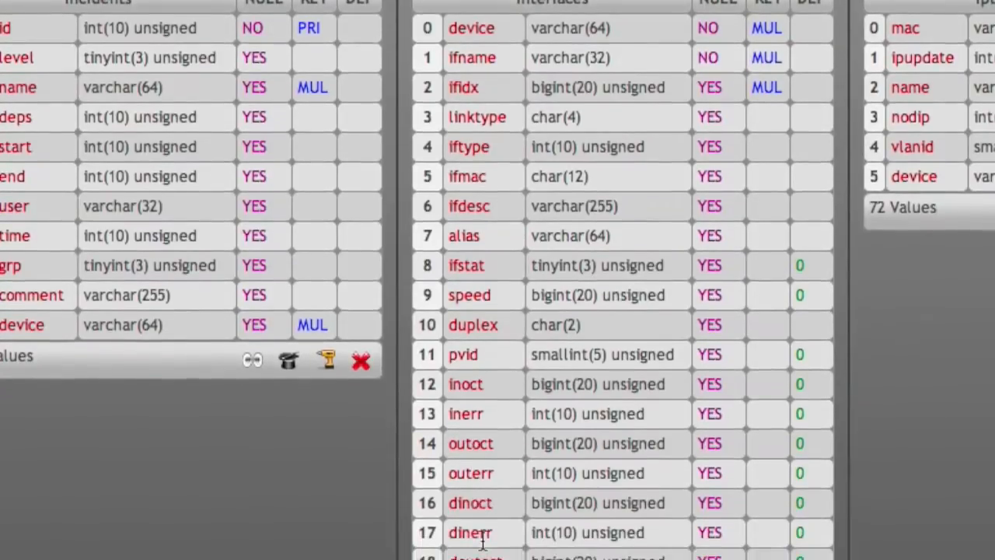
- Scroll through the interfaces table definition down to its final fields (lastchg, poe, trafalert, macflood)
scroll("down", 3)
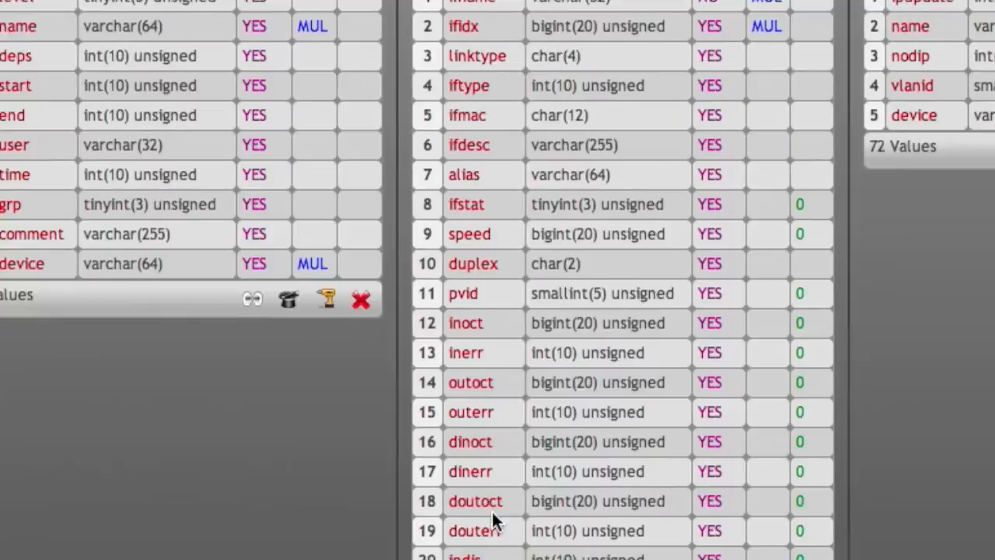
scroll("down", 3)
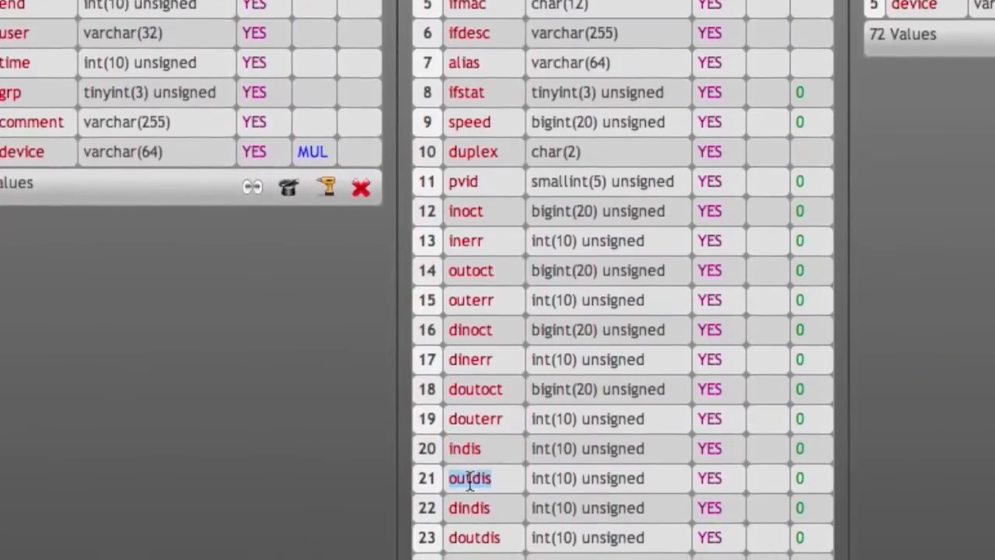
scroll("down", 3)
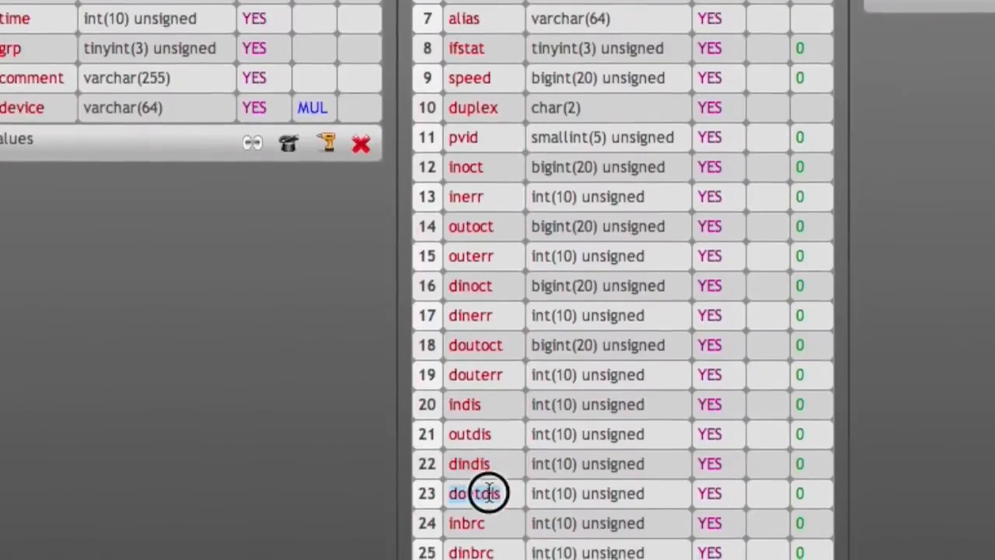
scroll("up", 3)
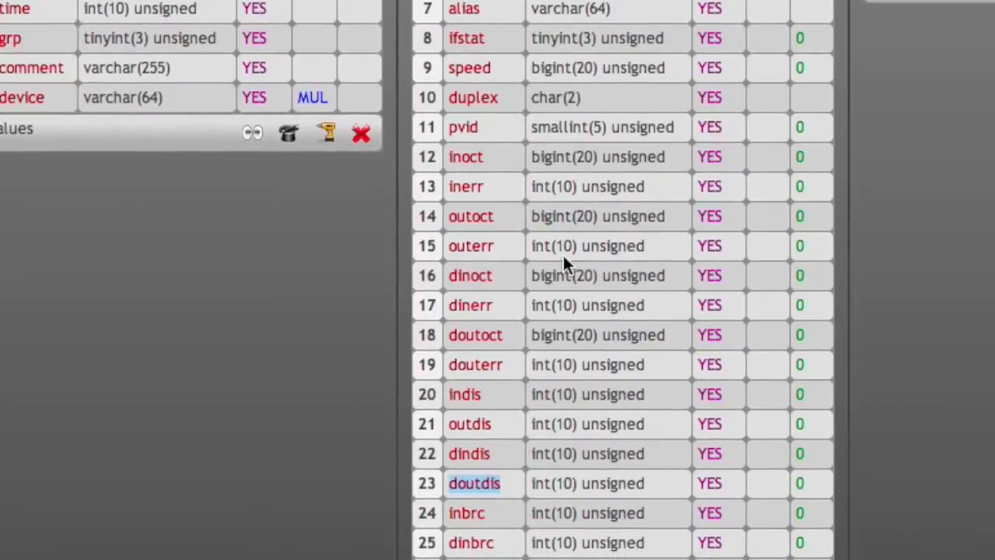
scroll("down", 3)
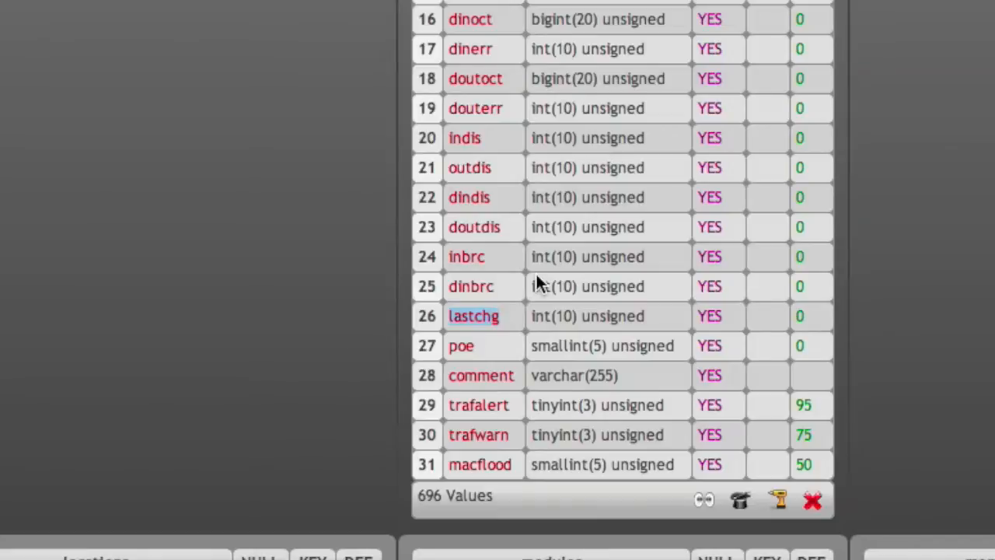
mouse_move(506, 327)
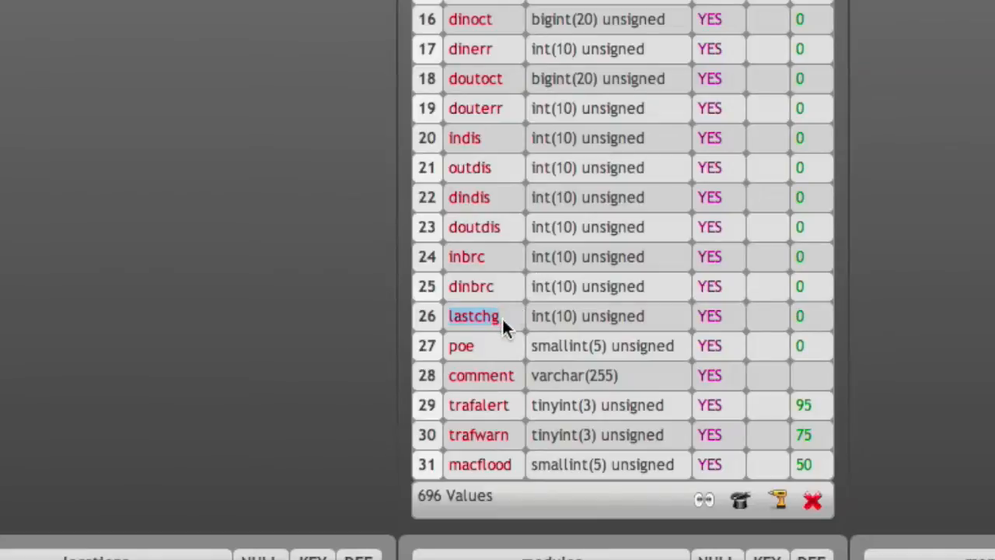
scroll("up", 3)
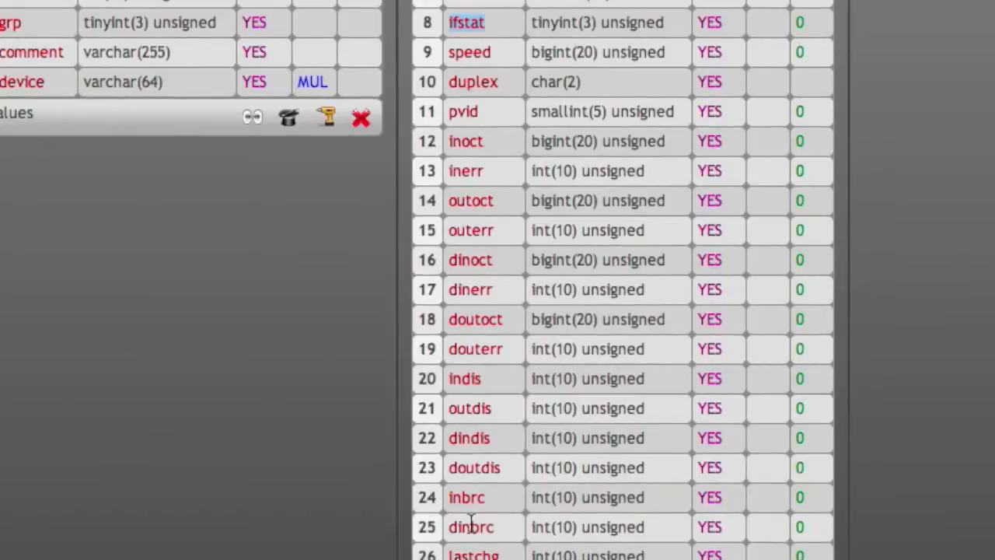
mouse_move(513, 510)
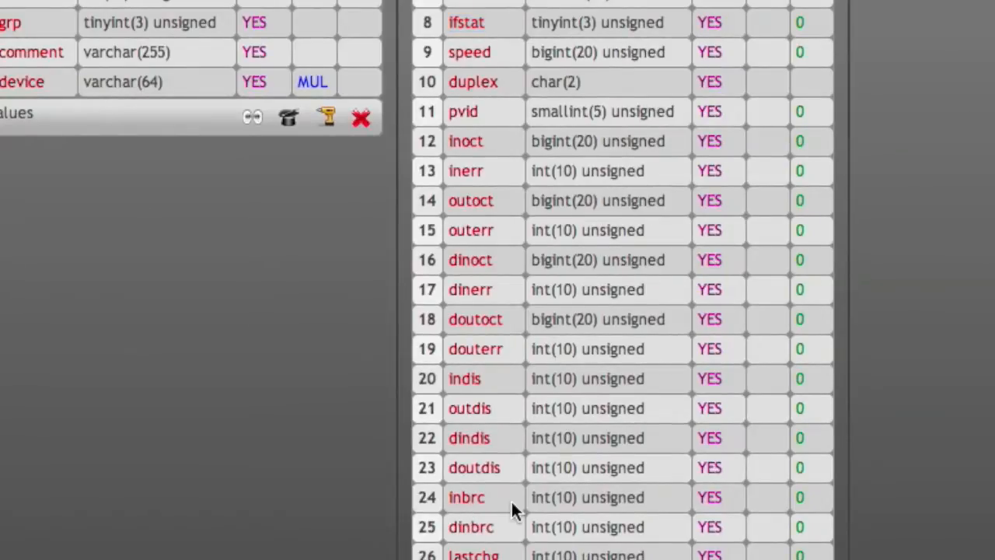
scroll("down", 3)
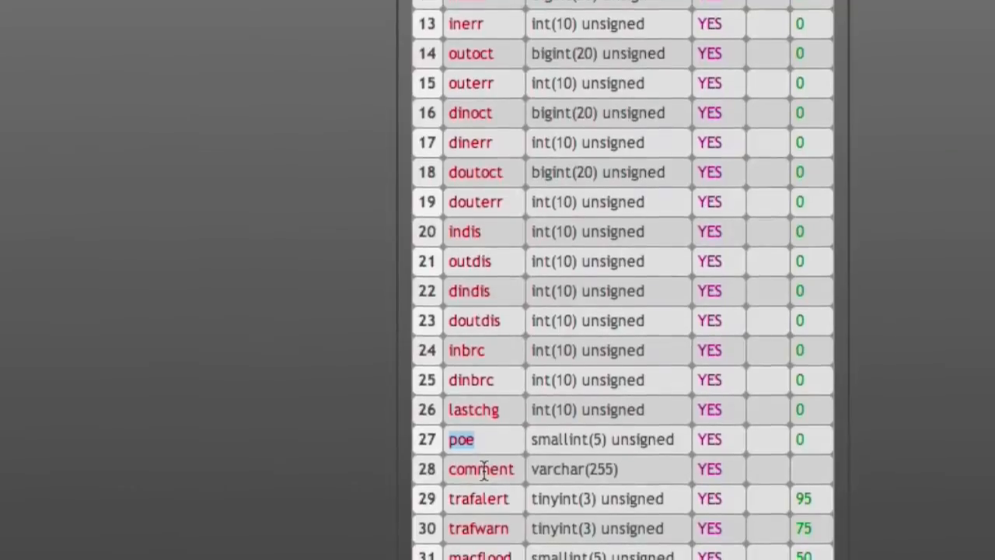
scroll("up", 3)
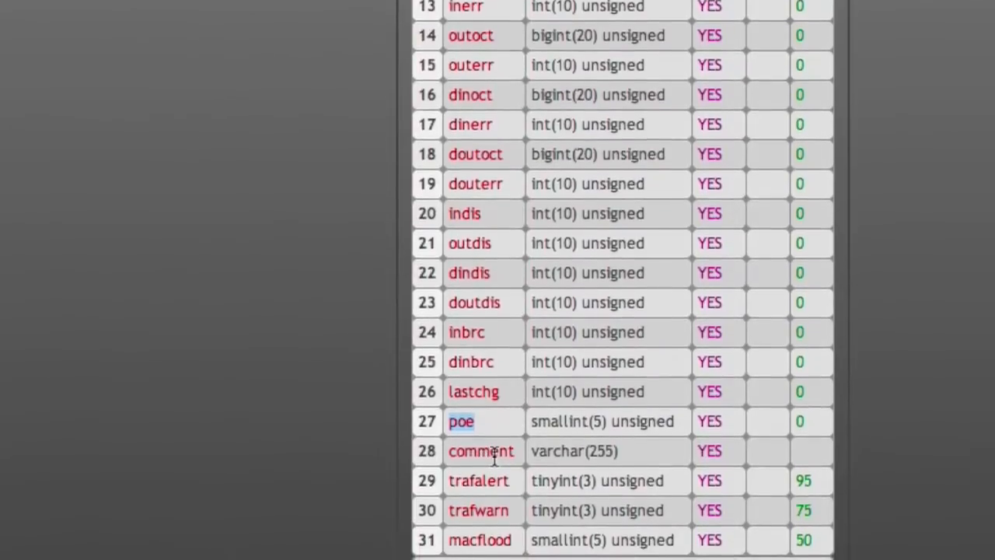
scroll("down", 3)
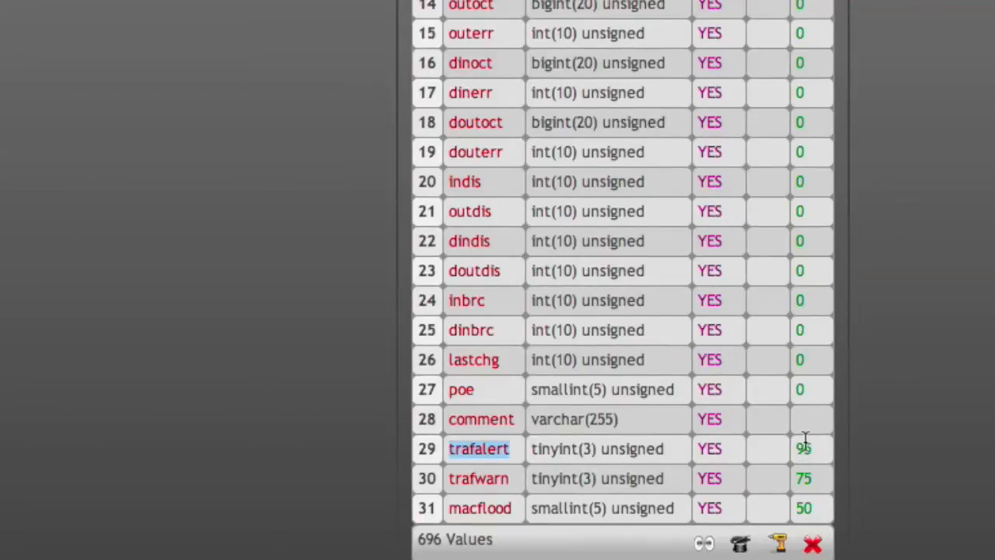
mouse_move(781, 479)
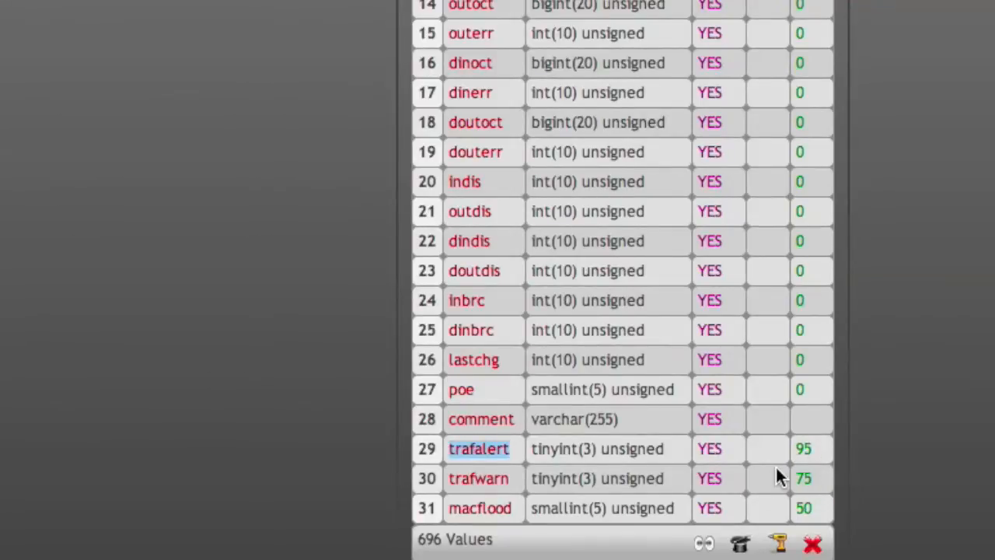
mouse_move(787, 492)
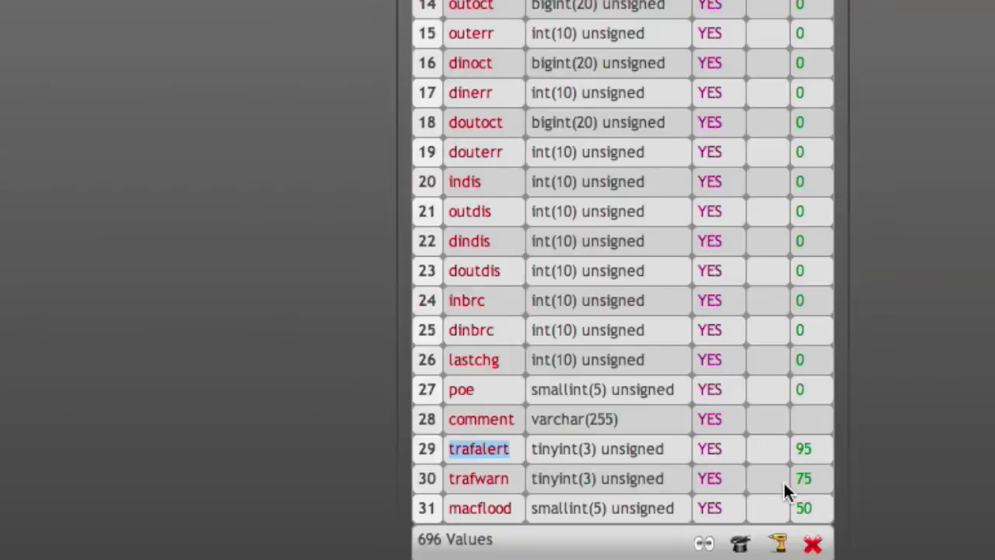
mouse_move(780, 491)
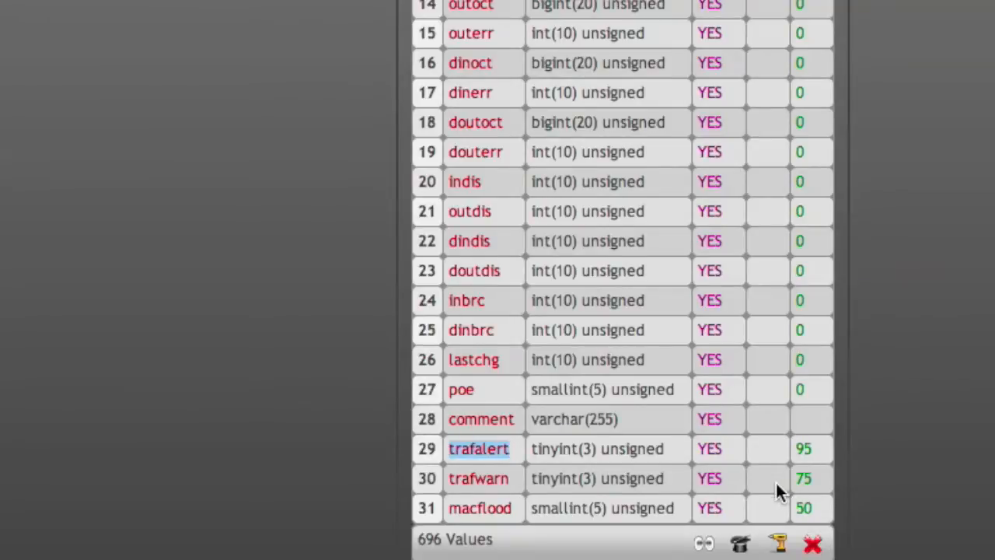
mouse_move(812, 454)
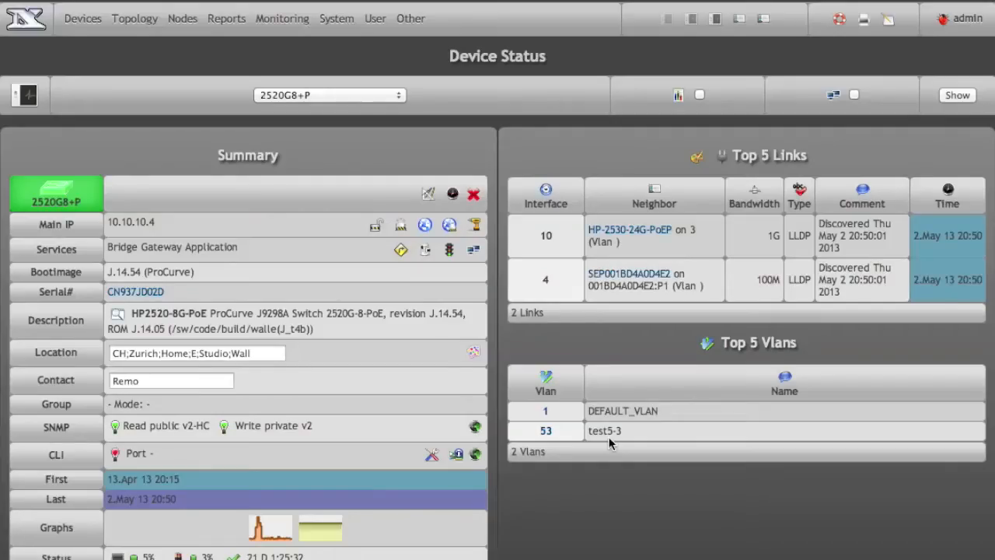
- Scroll the 2520G8+P Device Status page past the Summary to the Interfaces table
scroll("down", 3)
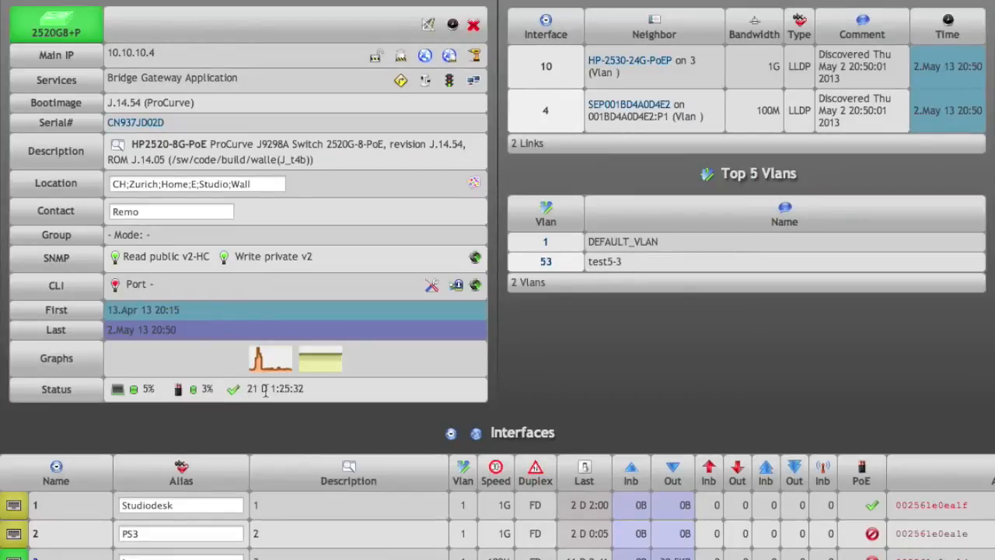
mouse_move(236, 395)
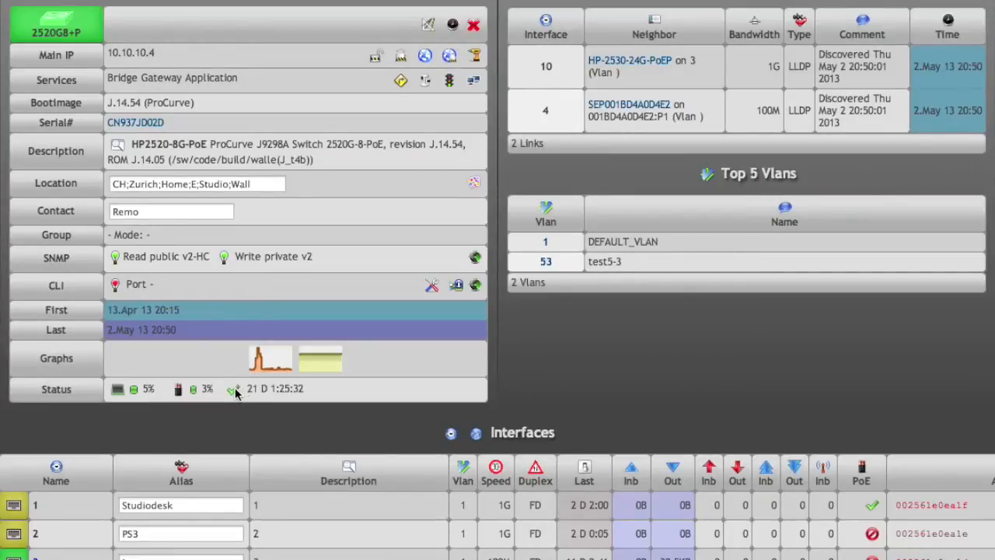
mouse_move(232, 389)
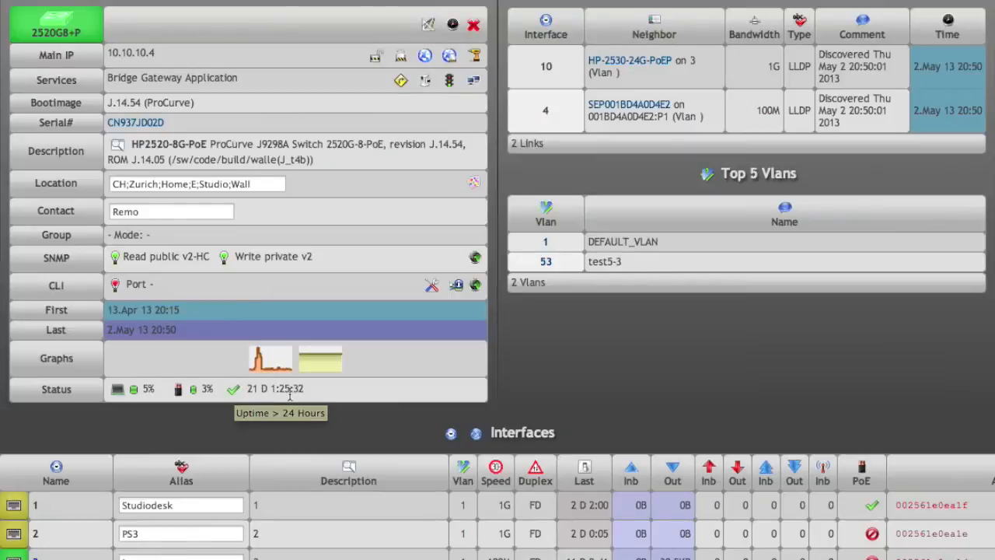
mouse_move(234, 392)
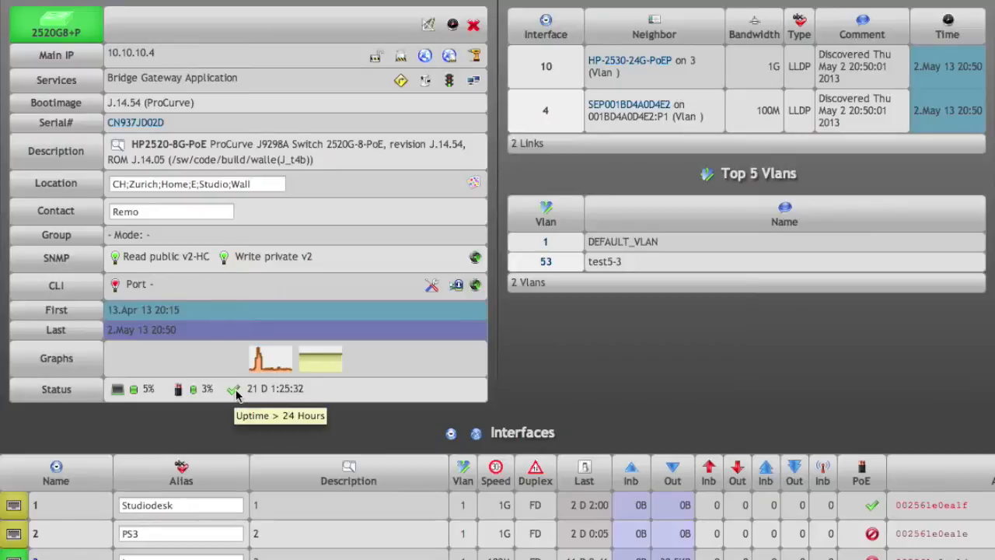
scroll("down", 3)
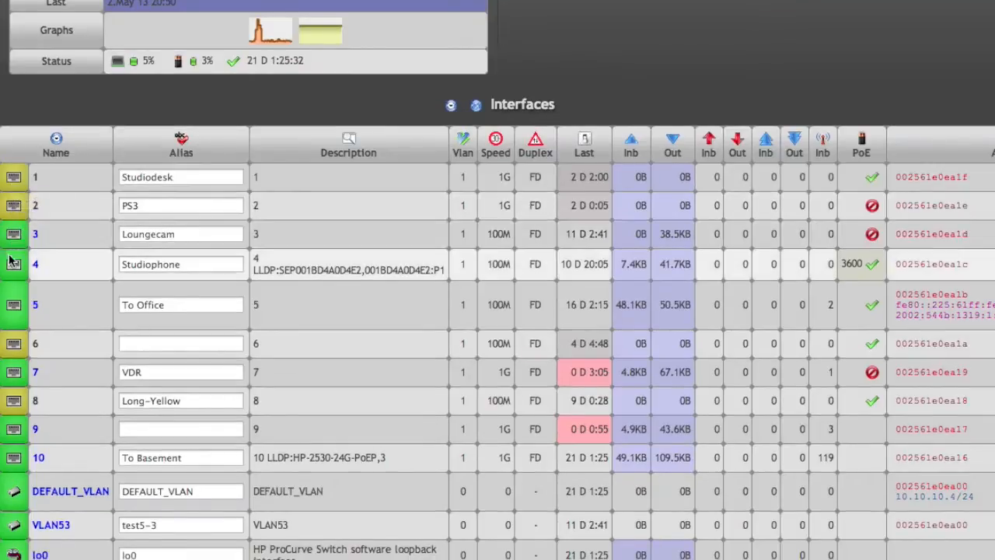
scroll("down", 3)
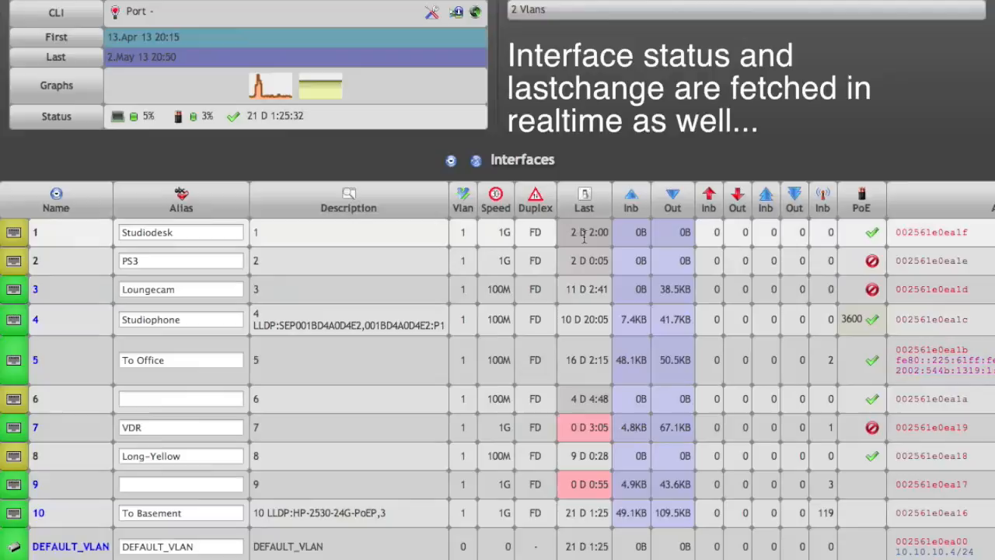
mouse_move(572, 242)
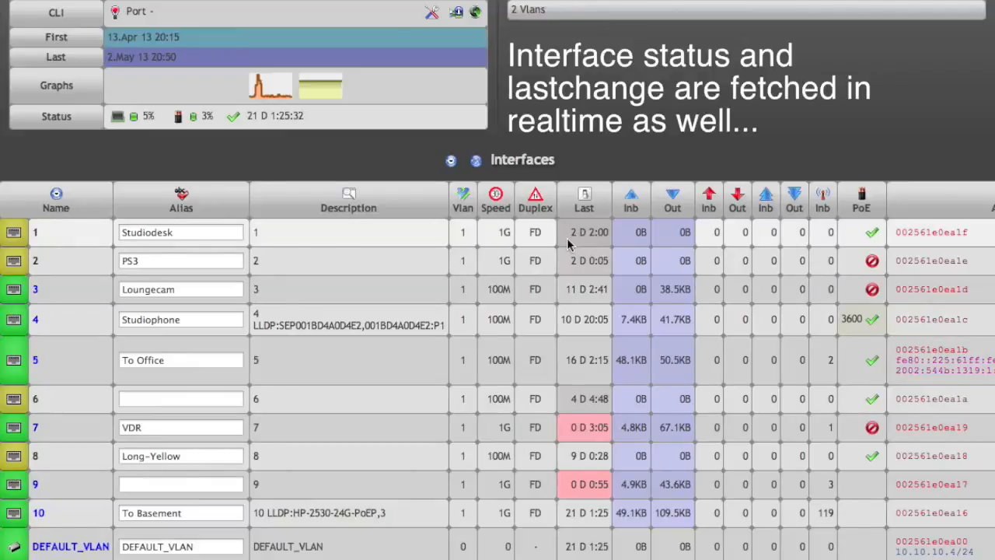
mouse_move(578, 245)
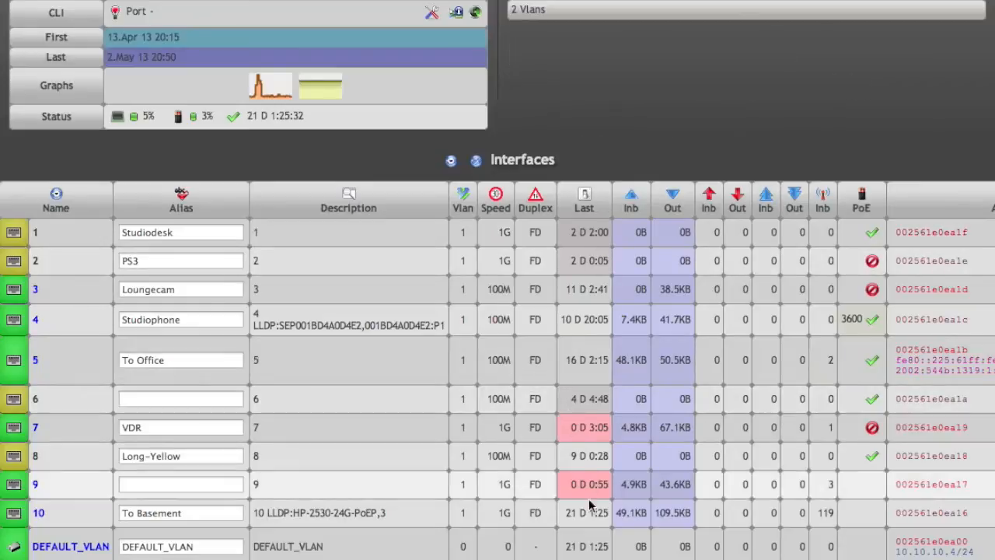
scroll("down", 3)
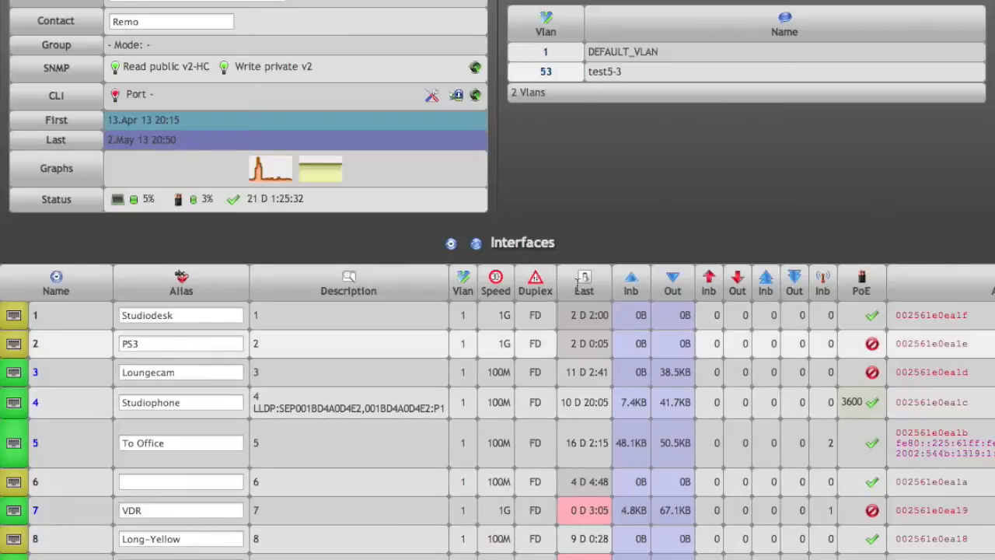
mouse_move(630, 342)
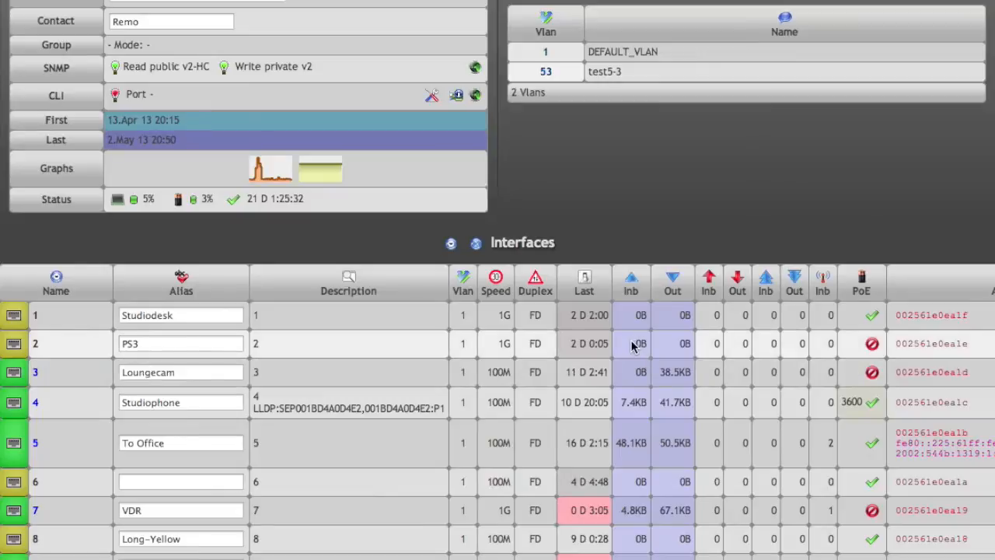
mouse_move(684, 348)
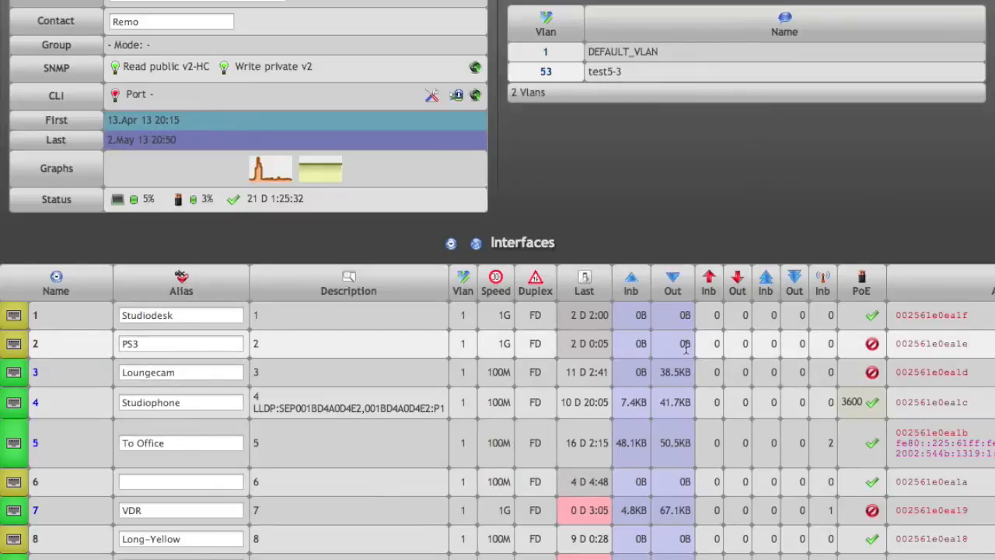
mouse_move(630, 351)
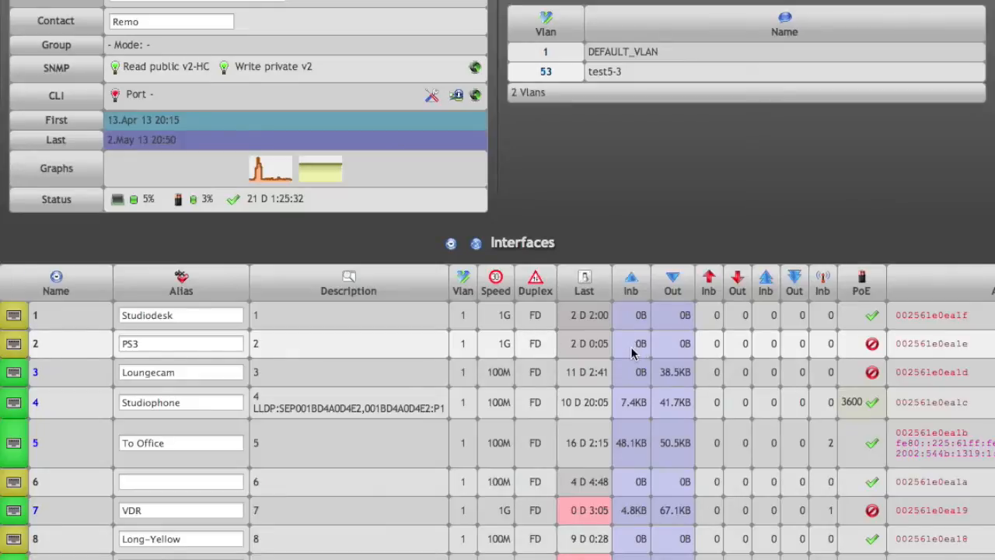
scroll("down", 3)
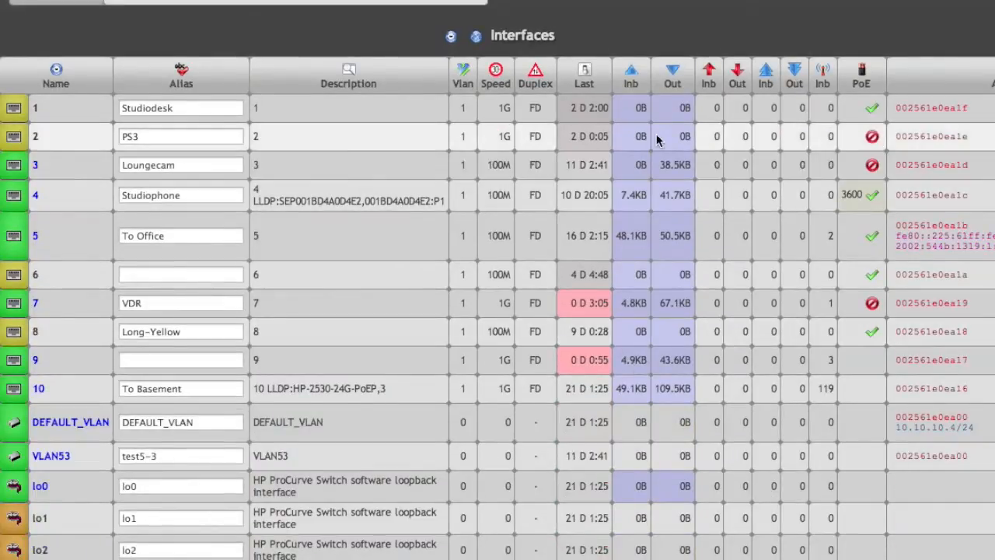
mouse_move(682, 134)
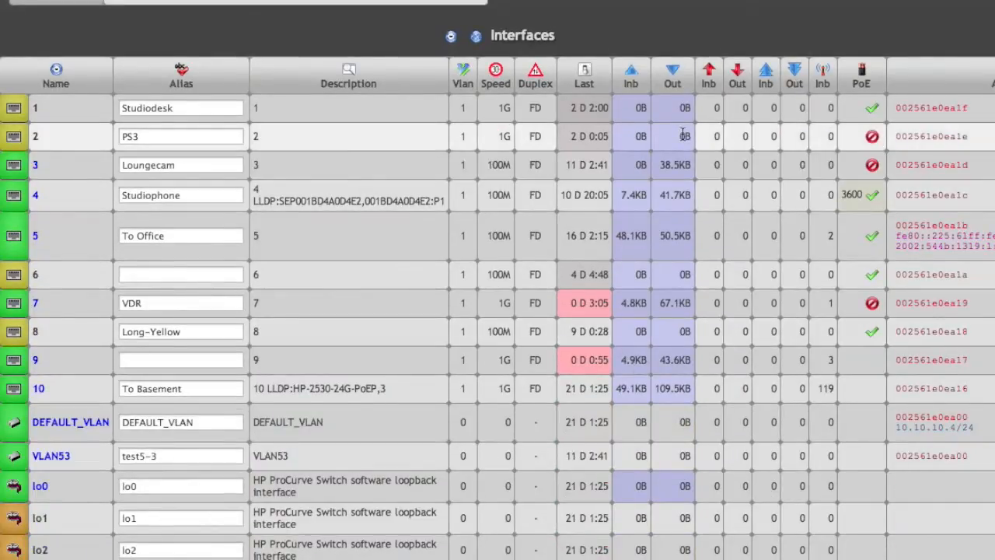
mouse_move(594, 137)
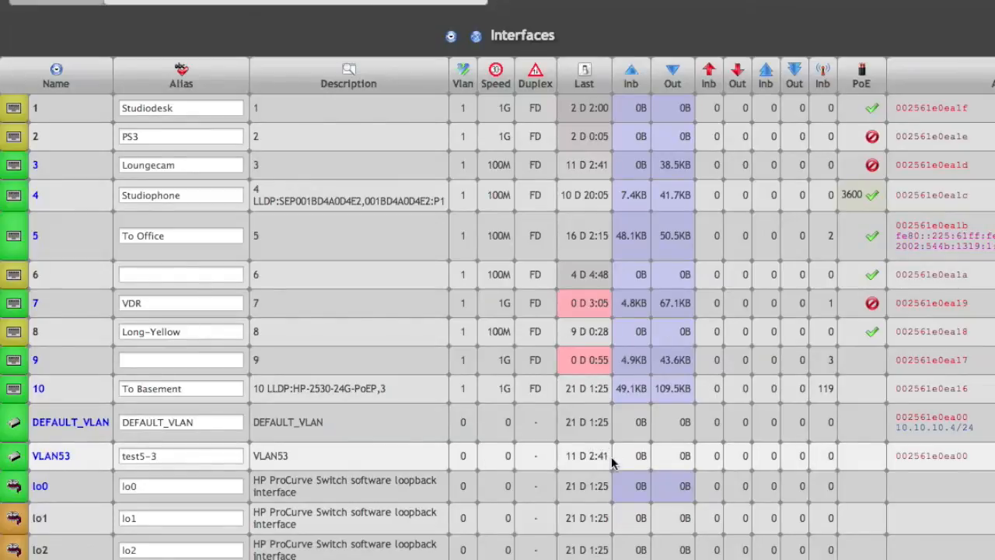
mouse_move(676, 457)
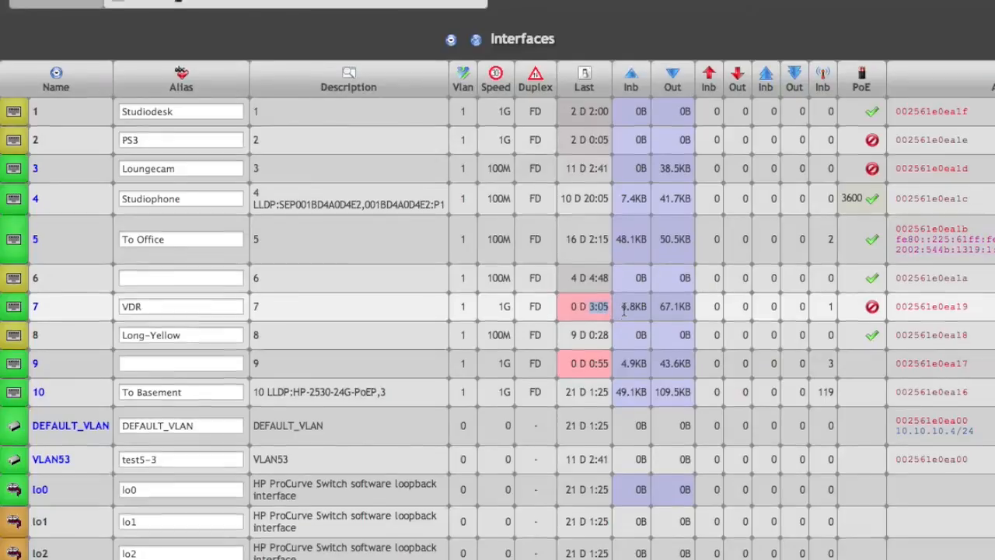
- Redisplay the 2520G8+P interfaces with the Pop column showing each port's address population
left_click(951, 95)
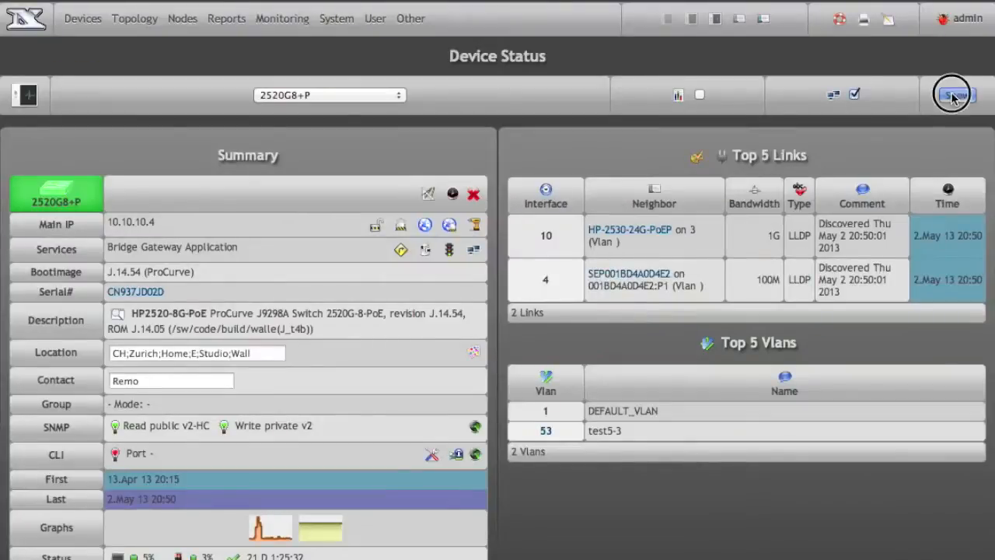
left_click(952, 95)
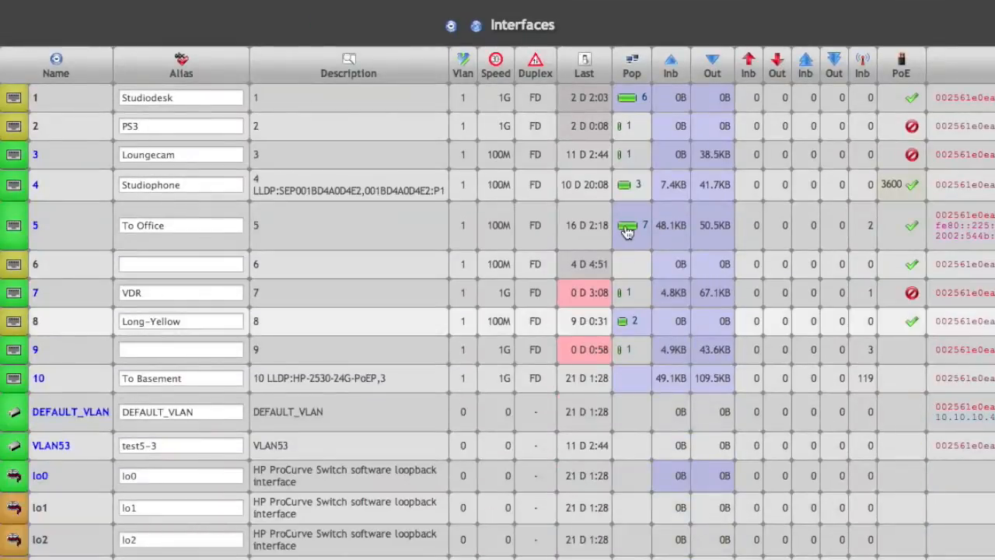
mouse_move(637, 115)
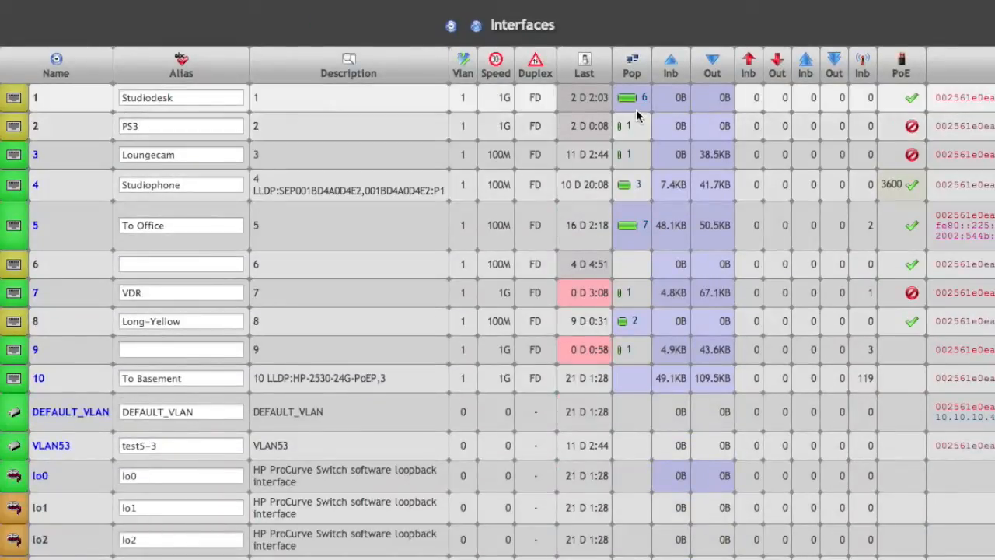
mouse_move(631, 241)
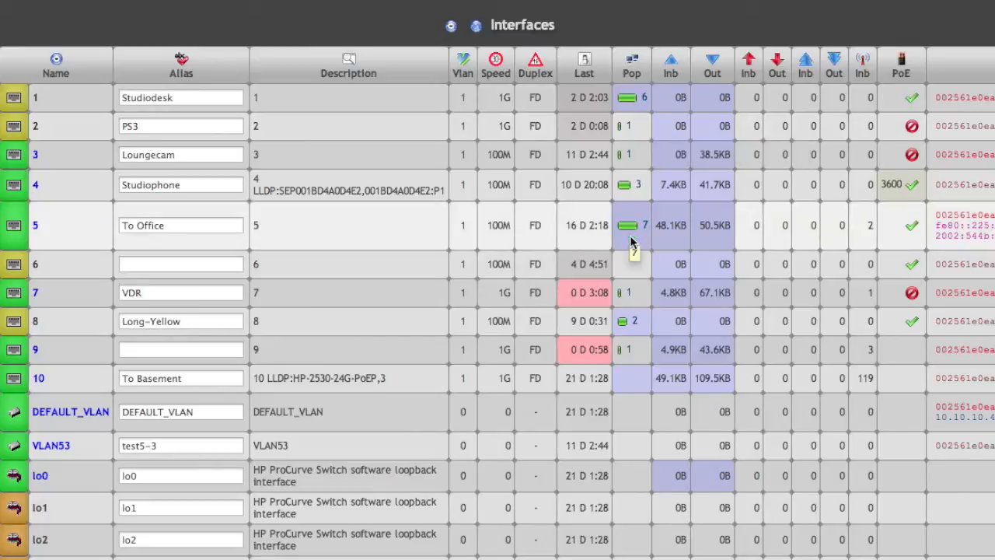
mouse_move(634, 319)
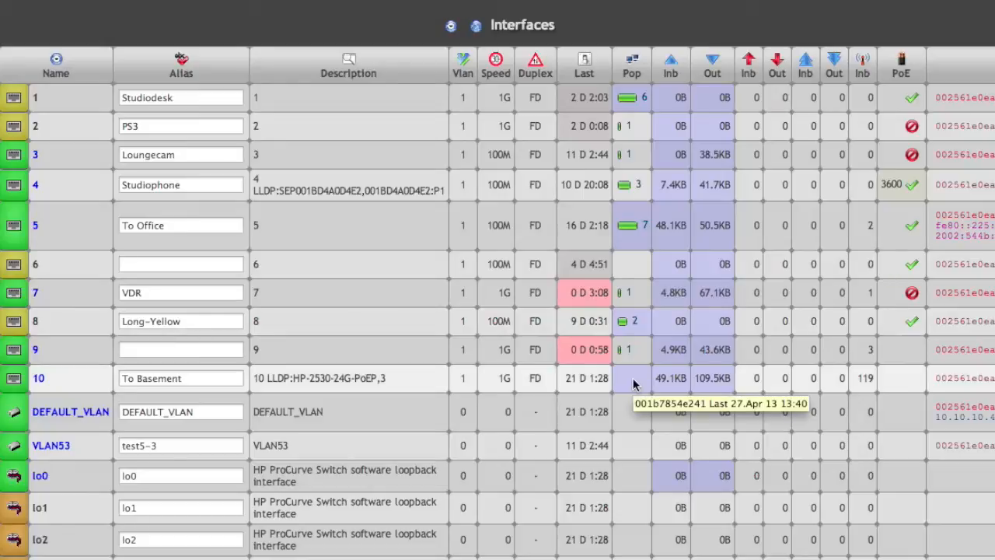
left_click(338, 19)
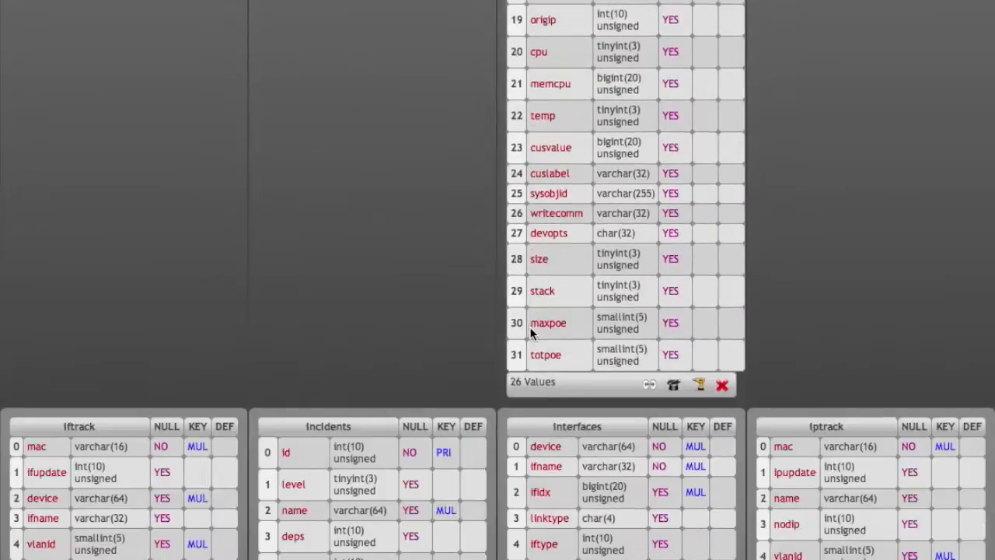
- Scroll the Device Status interface table with Pop counts before moving to the Interface List
scroll("down", 3)
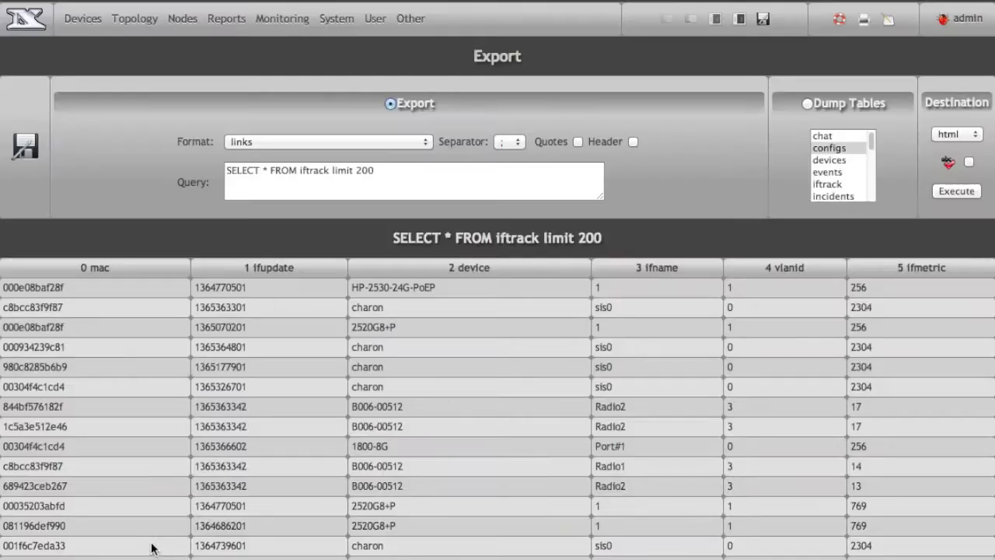
scroll("down", 3)
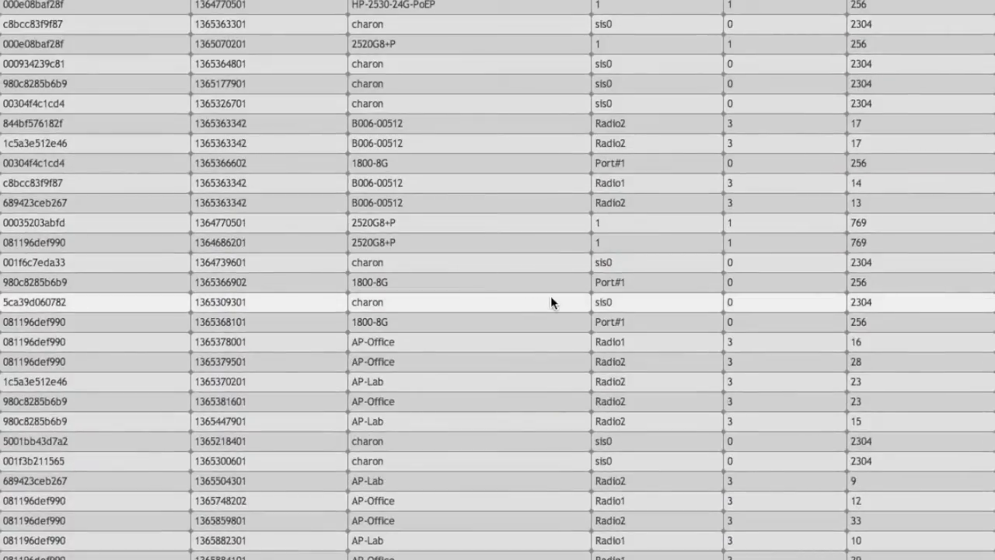
mouse_move(643, 229)
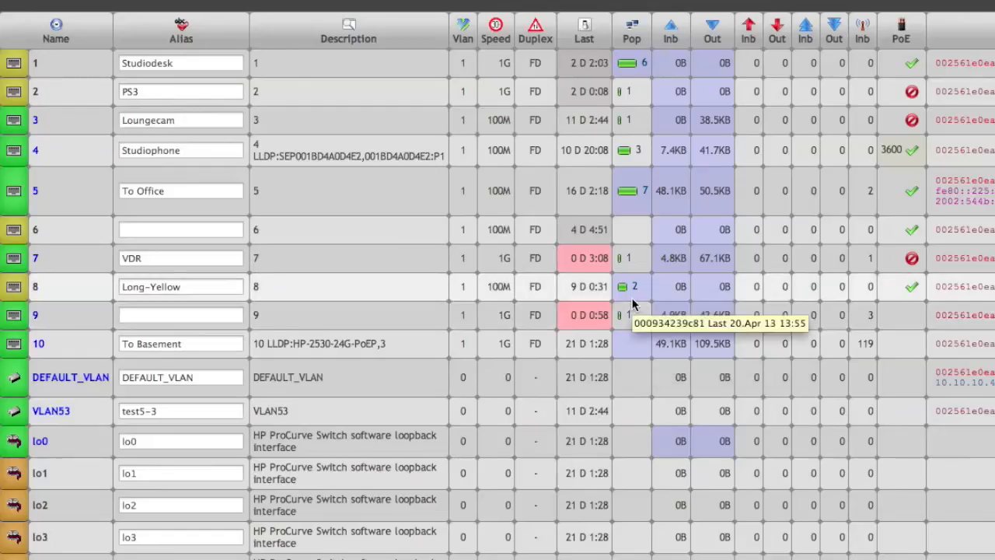
scroll("up", 3)
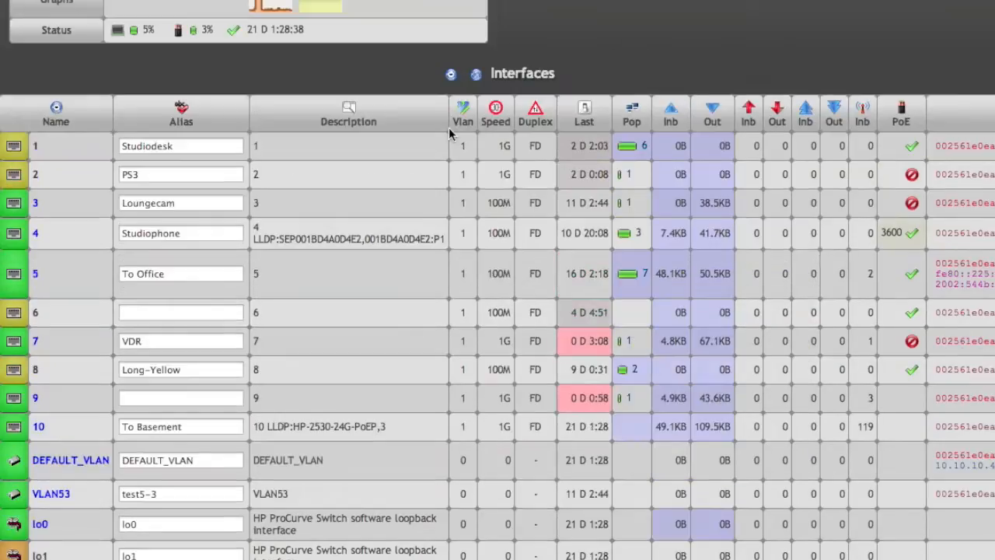
mouse_move(454, 78)
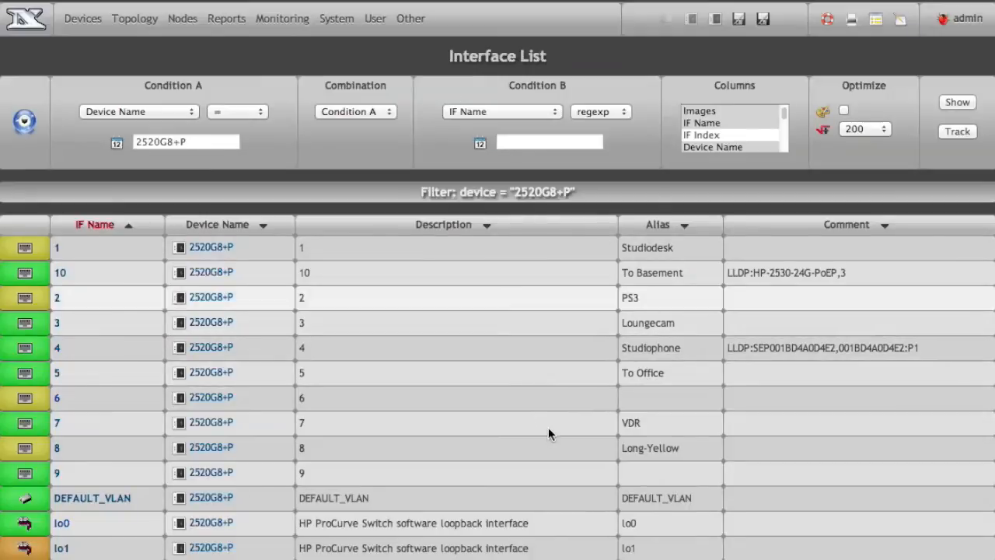
mouse_move(460, 312)
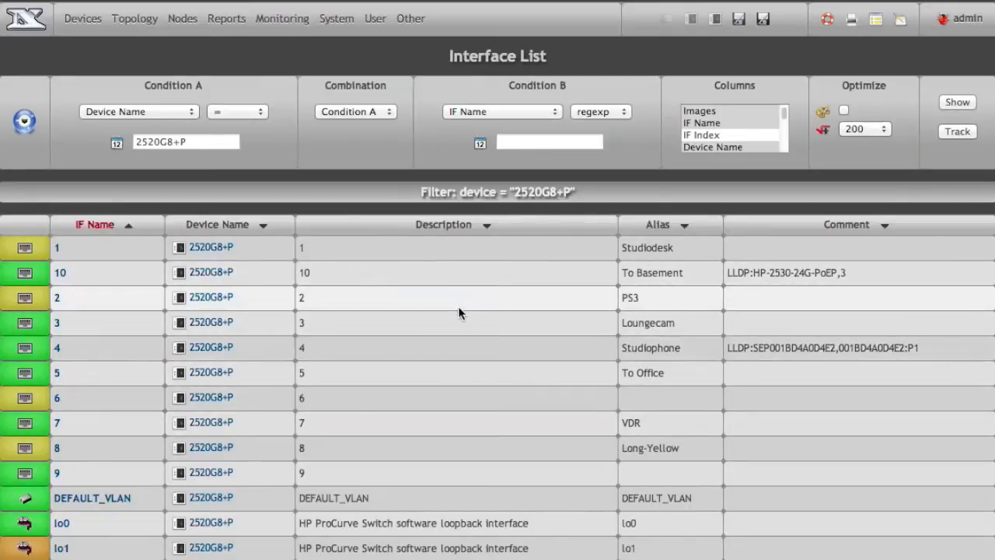
mouse_move(466, 302)
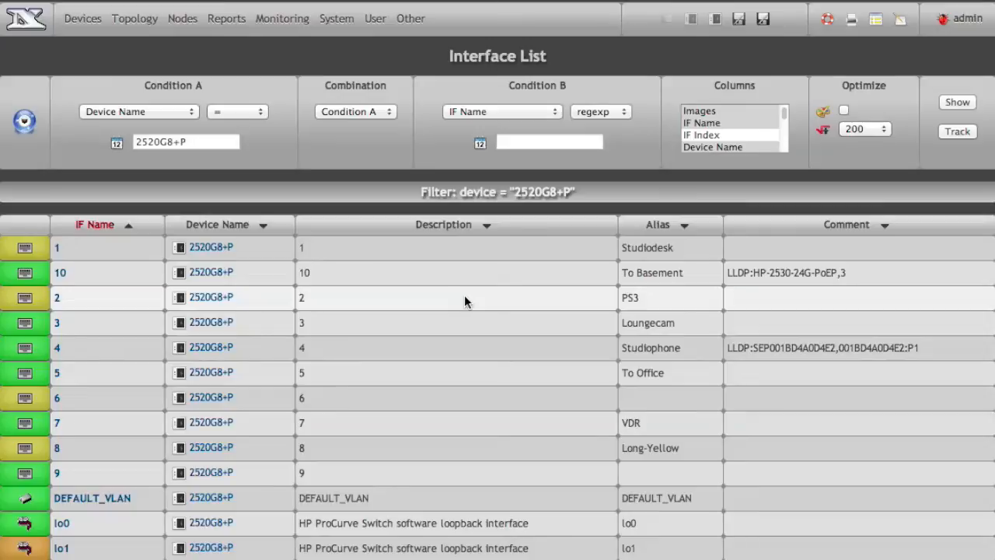
- Add the Status Change column to the 2520G8+P Interface List and redisplay it
scroll("down", 3)
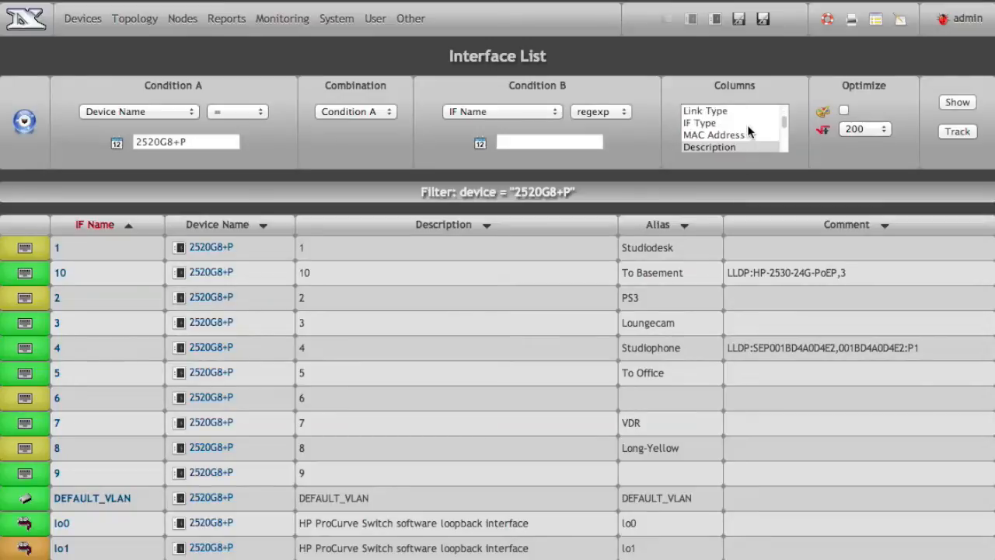
scroll("down", 3)
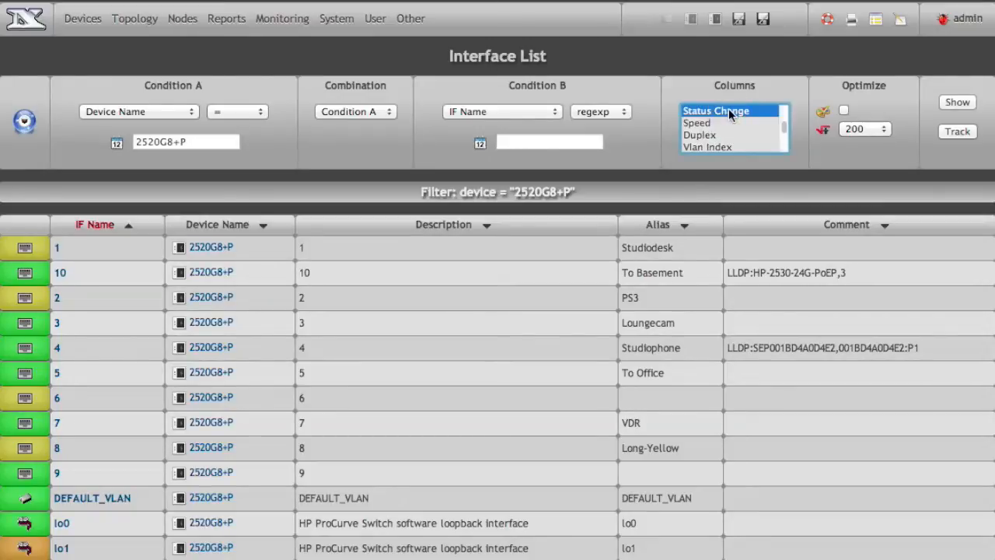
left_click(958, 103)
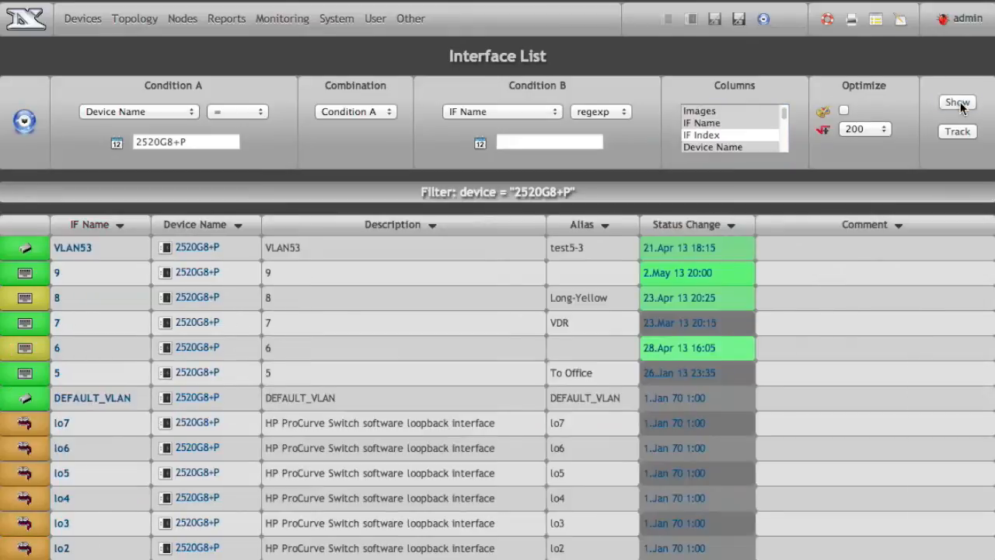
left_click(684, 224)
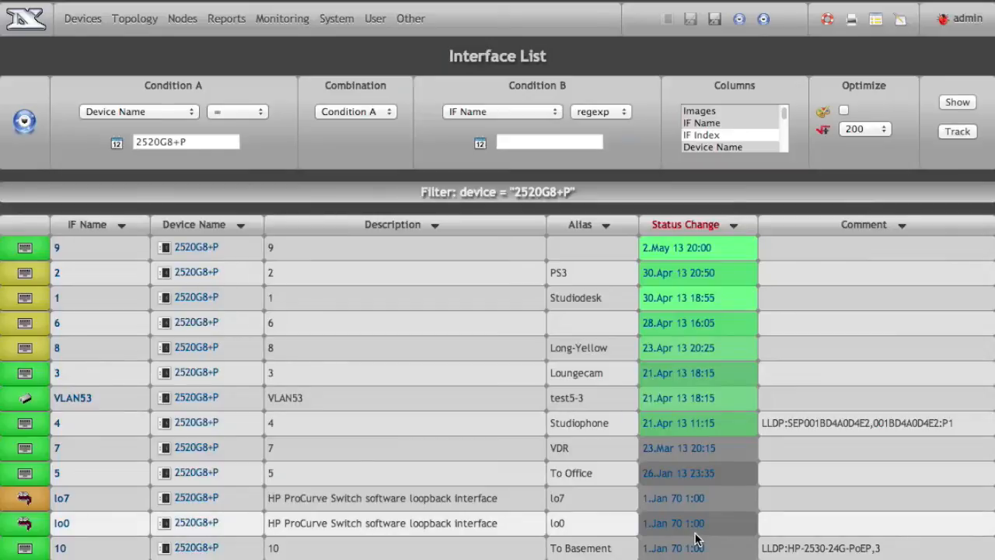
mouse_move(244, 368)
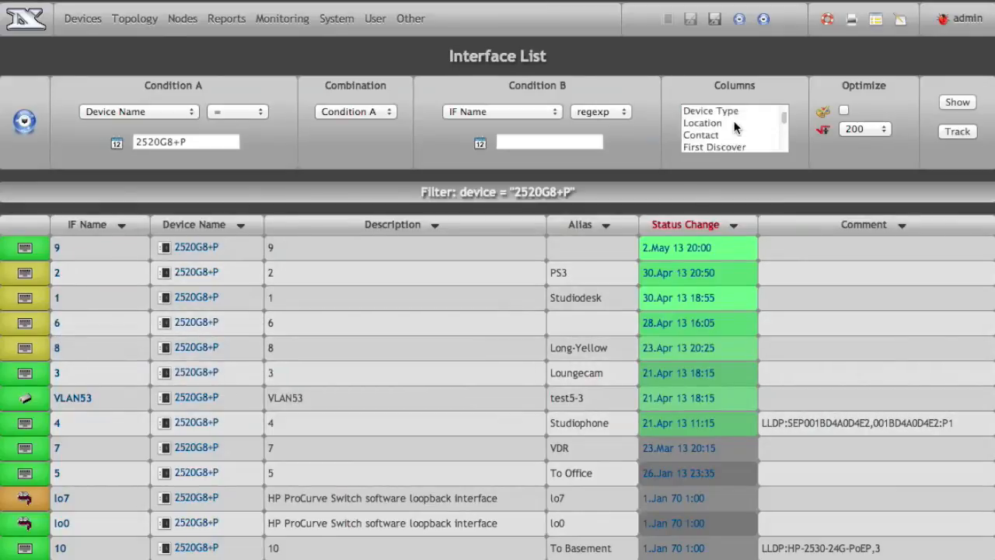
- Add IF Graphs to the list and view the IF Status graph of interface 9
scroll("down", 3)
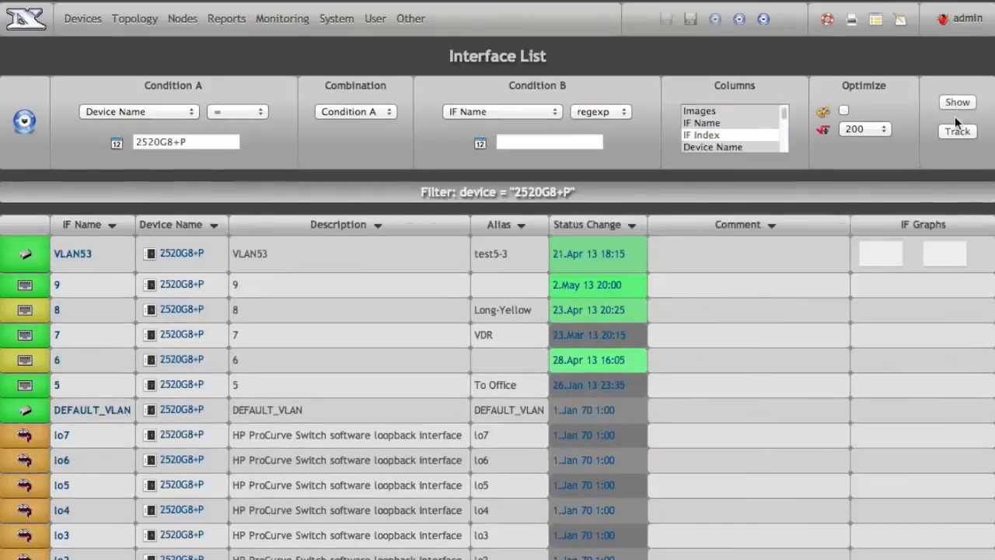
left_click(957, 103)
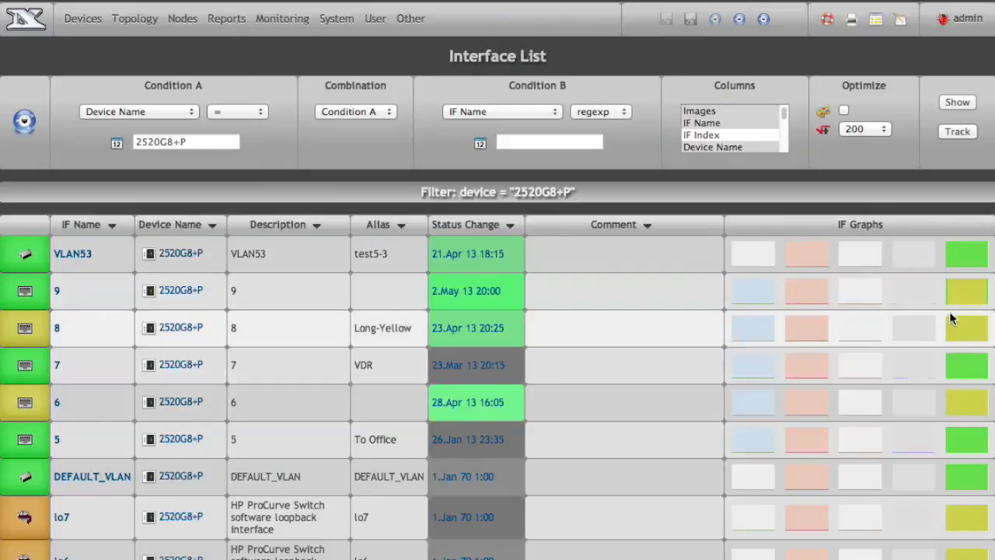
mouse_move(967, 296)
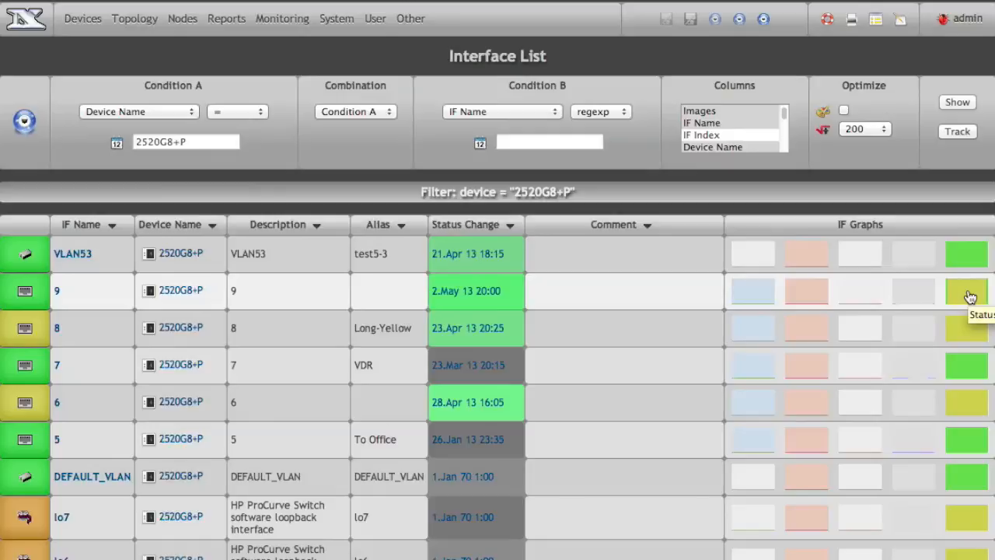
left_click(967, 291)
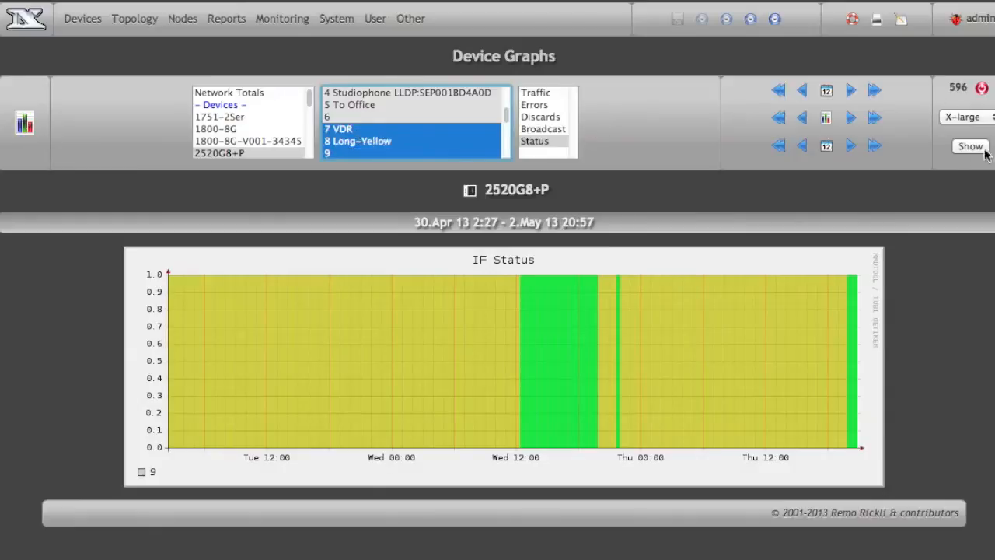
- Graph IF Status for interfaces 7–9, then interface 2 PS3, and return to the 2520G8+P Device Status
left_click(970, 146)
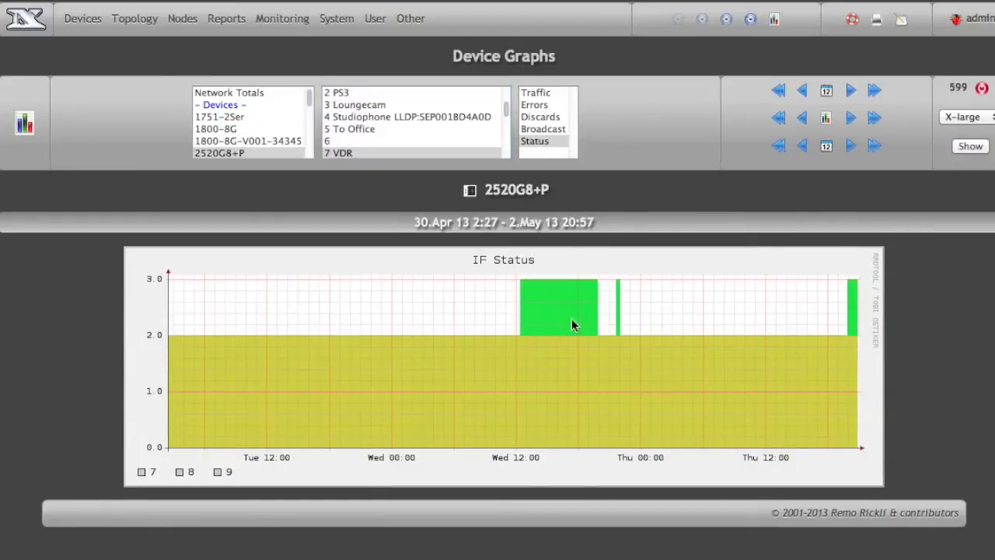
left_click(336, 91)
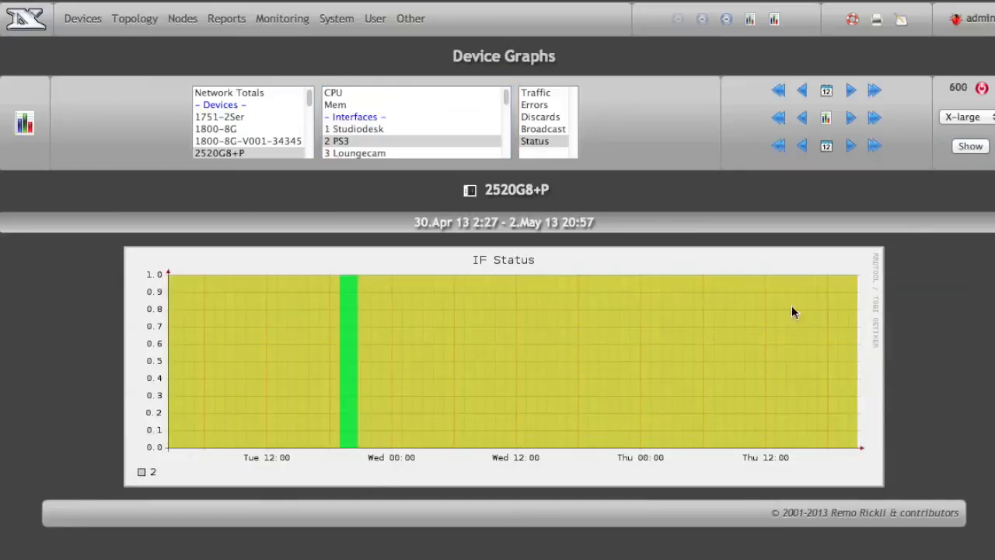
mouse_move(398, 411)
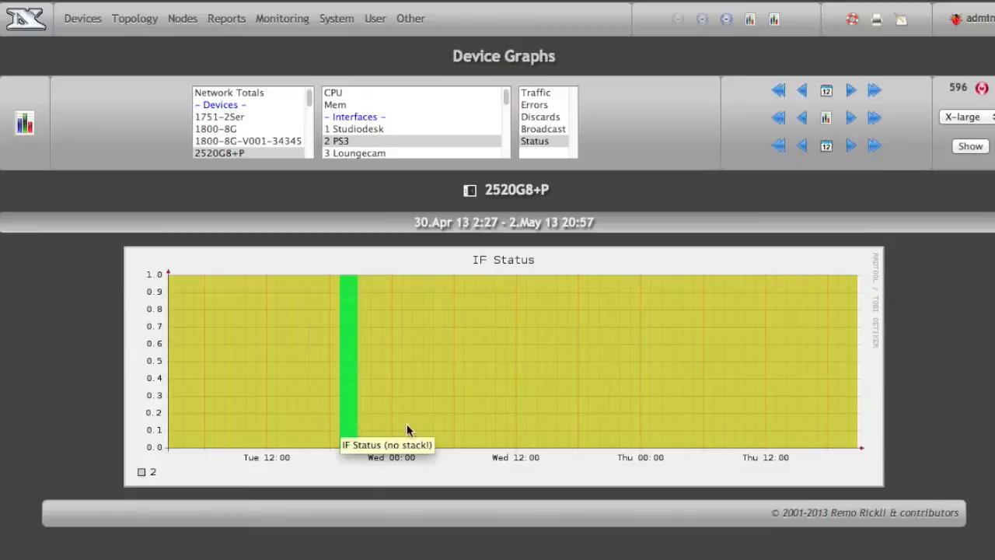
mouse_move(379, 460)
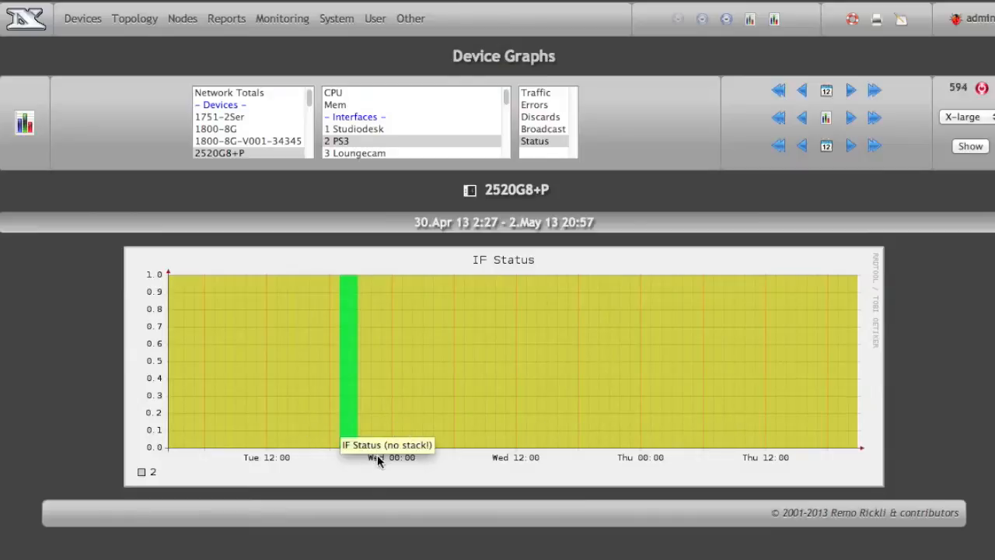
mouse_move(358, 359)
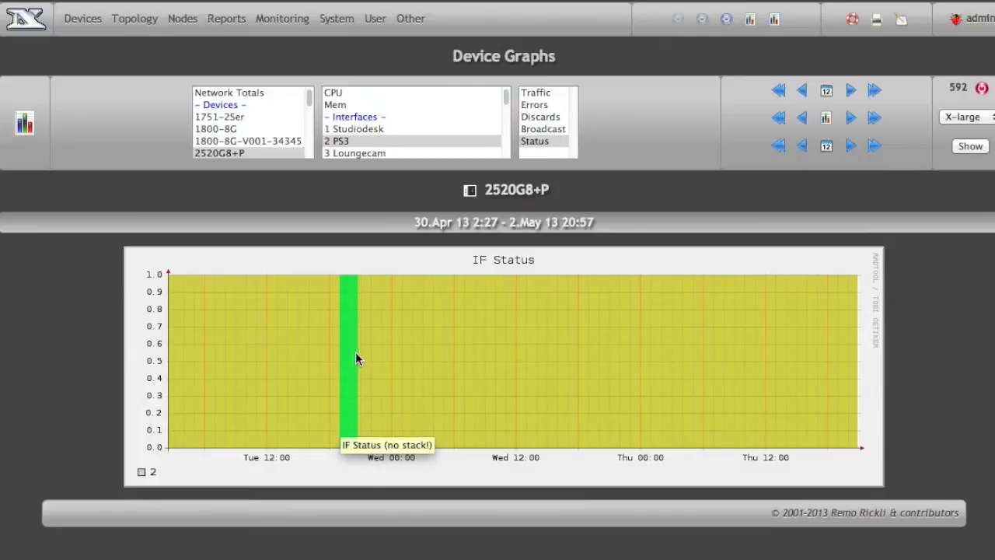
mouse_move(217, 328)
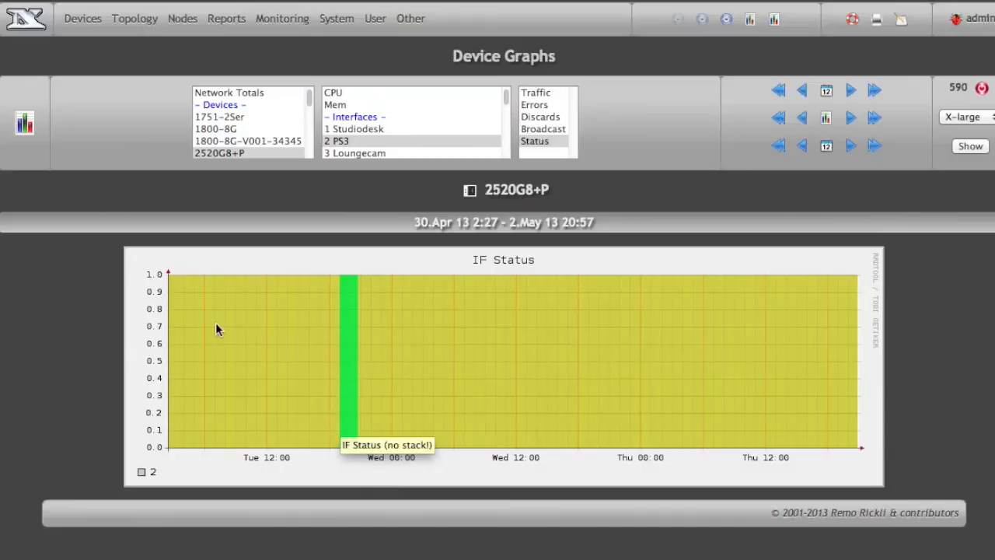
left_click(411, 19)
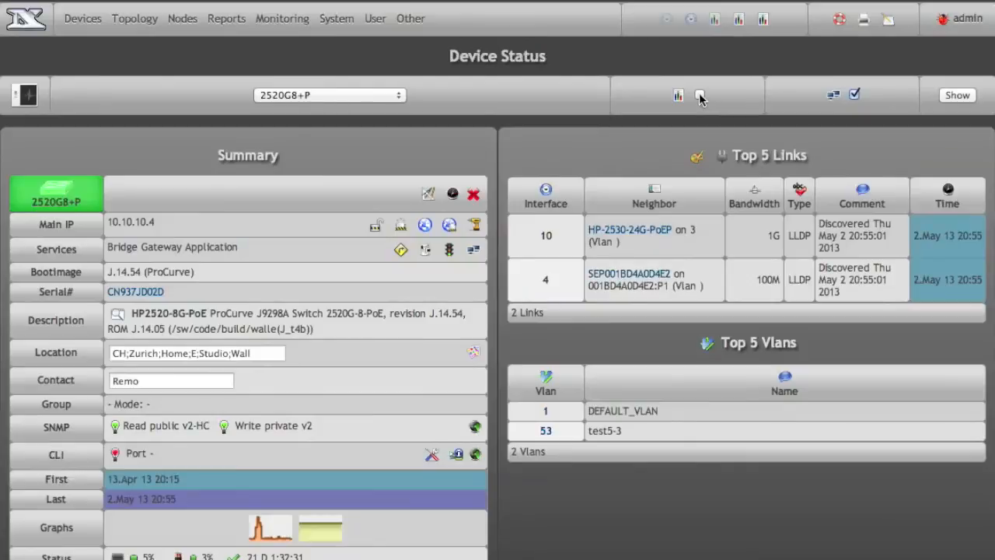
- View interface 9's IF Status graph from the Status thumbnail in the Device Status Interfaces table
scroll("down", 3)
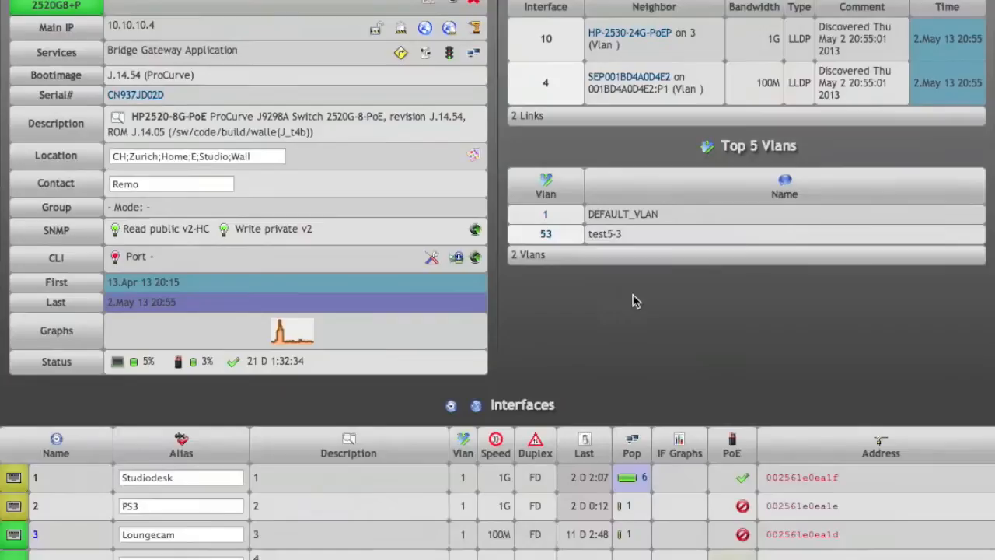
scroll("down", 3)
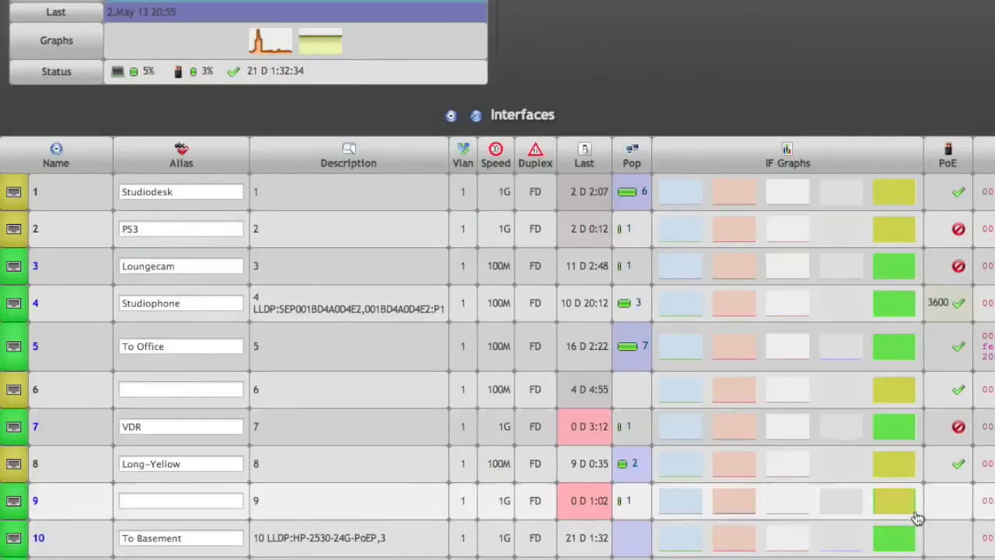
mouse_move(898, 510)
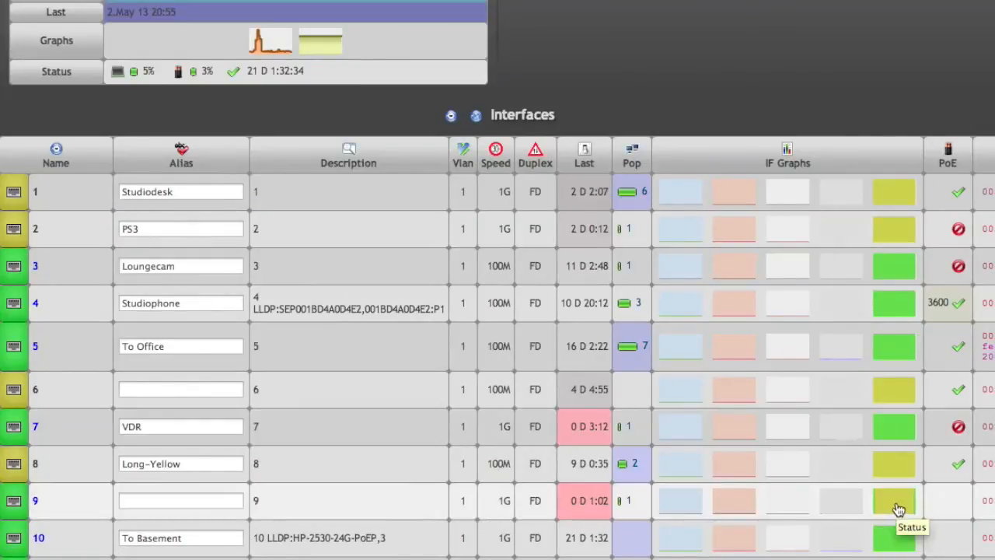
left_click(895, 501)
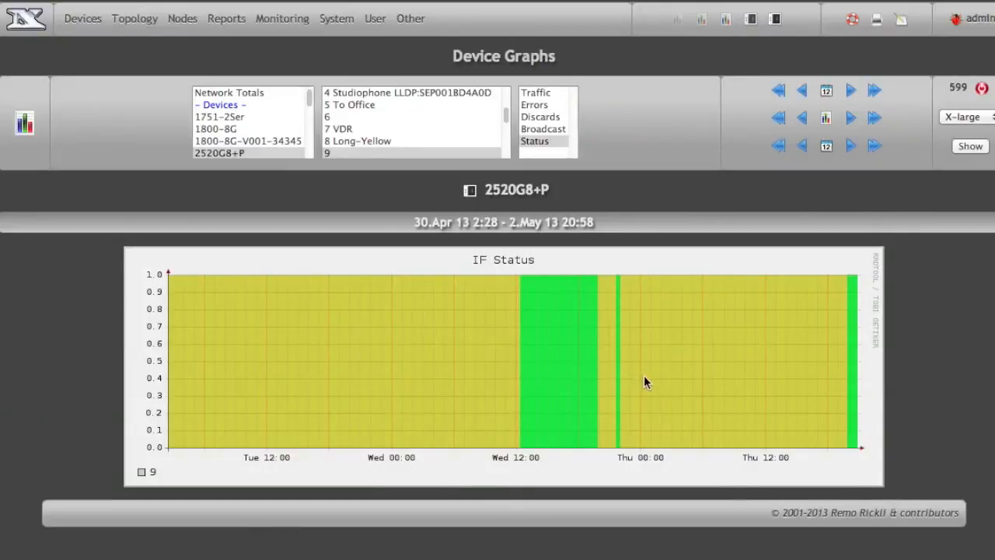
mouse_move(659, 361)
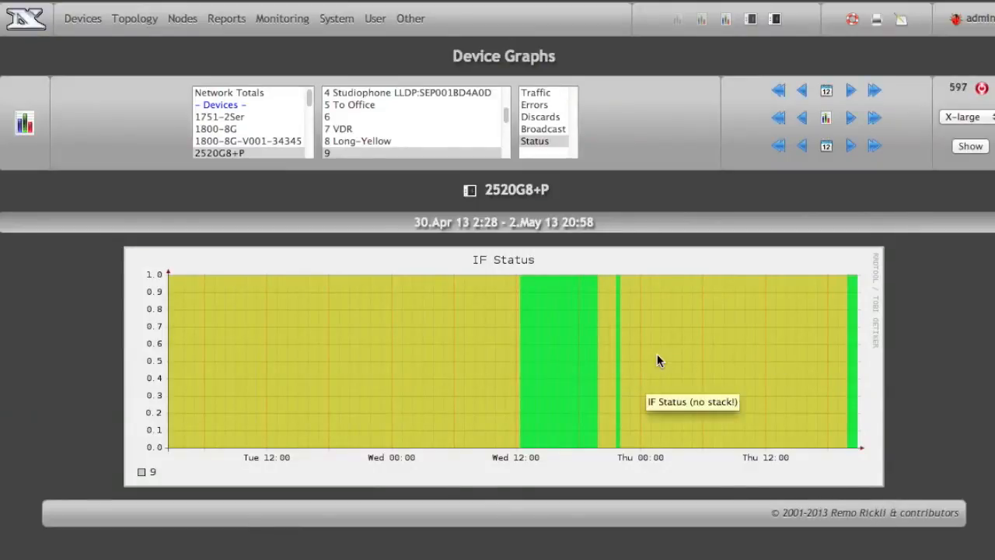